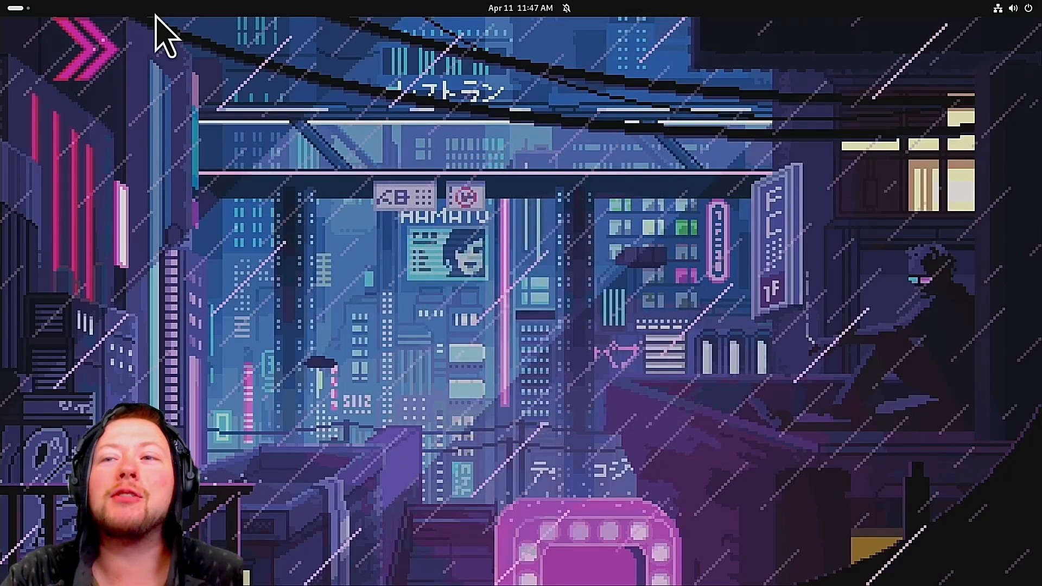
pyautogui.moveTo(496, 280)
pyautogui.write('l')
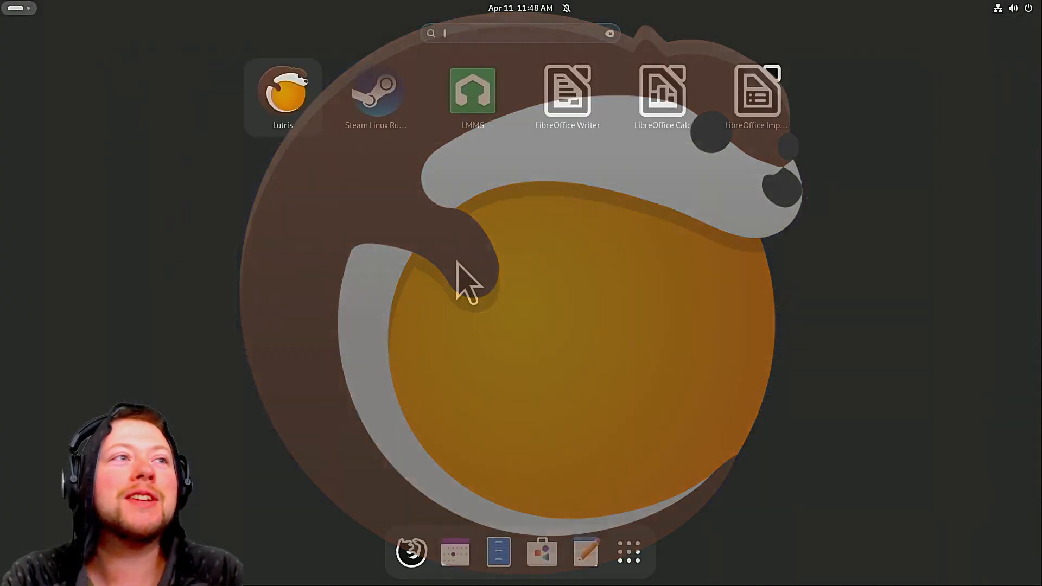
# Step: Launch Lutris and browse the Linux, DOSBox and Wine runner listings, ending on Wine with pirates and robinhood
pyautogui.click(282, 97)
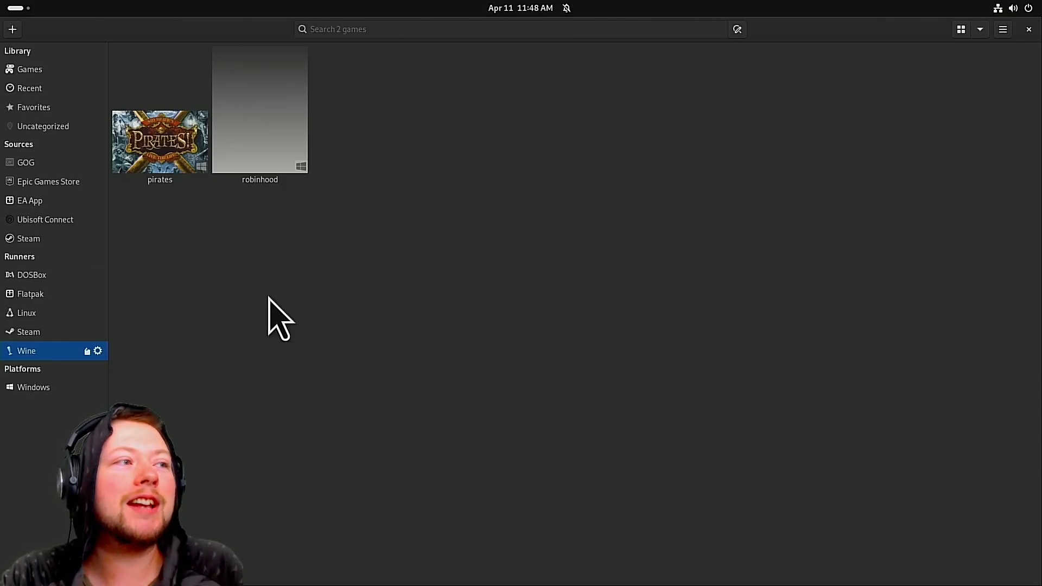
pyautogui.click(29, 333)
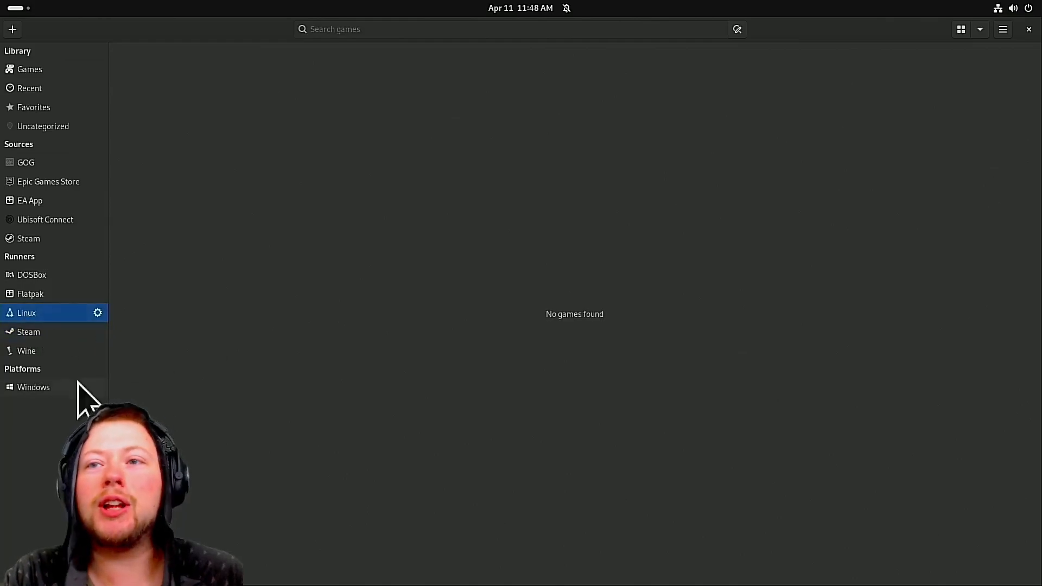
pyautogui.click(32, 275)
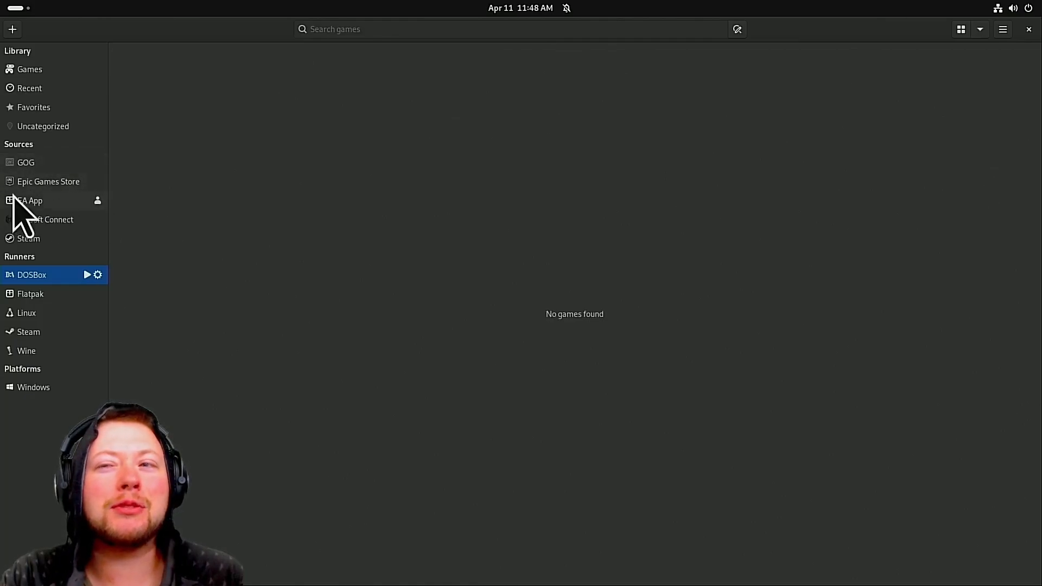
pyautogui.moveTo(100, 226)
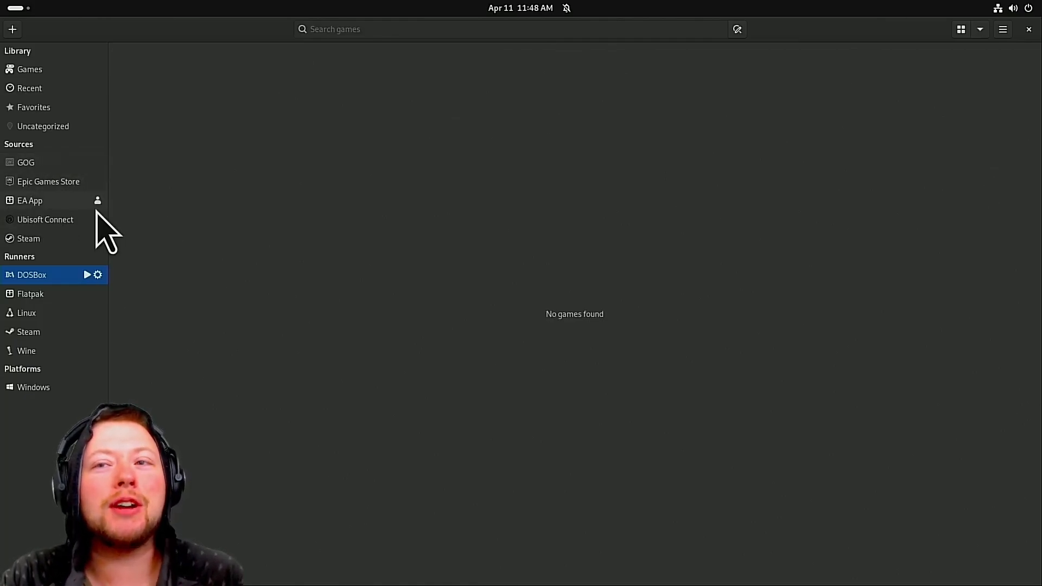
pyautogui.moveTo(54, 365)
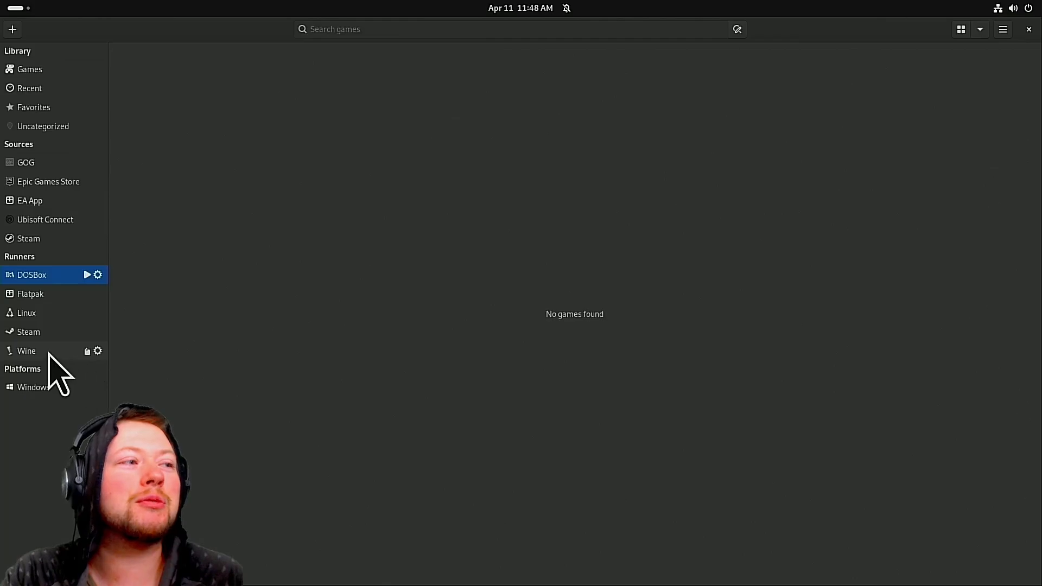
pyautogui.click(27, 351)
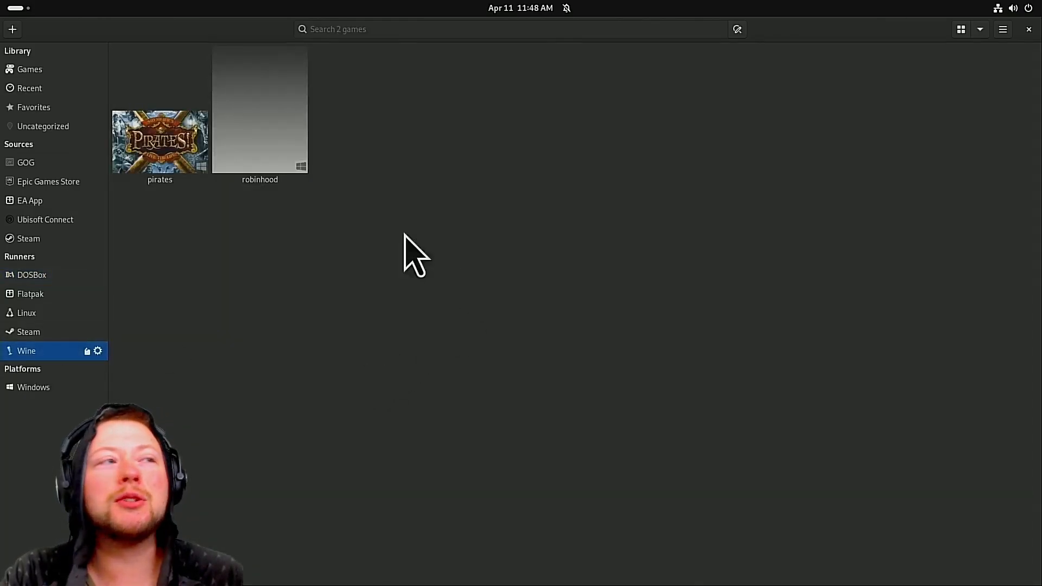
# Step: Select the pirates game to show its last played Apr 11 2025 and 3h21m playtime
pyautogui.click(159, 143)
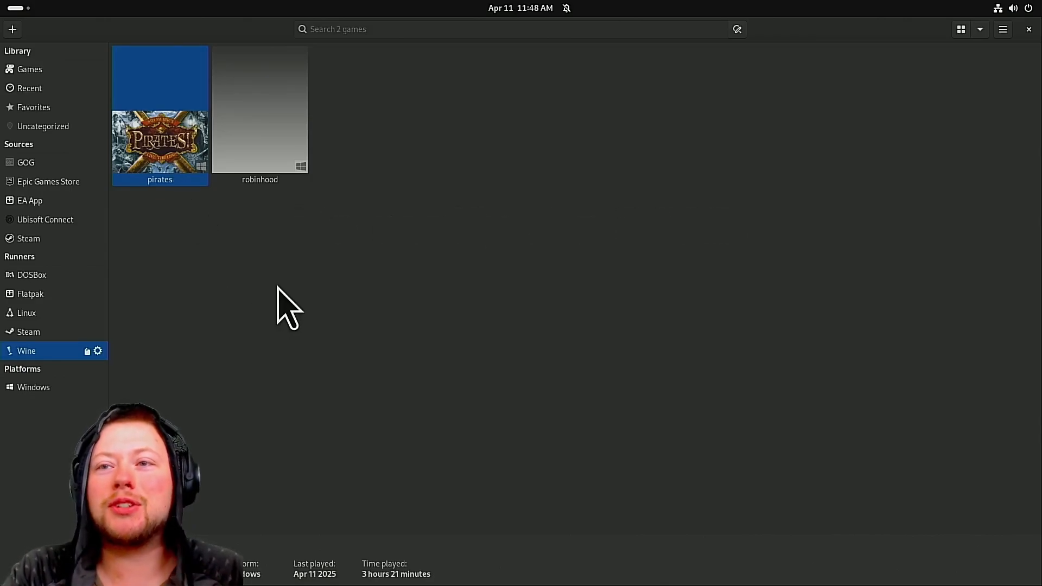
pyautogui.moveTo(233, 266)
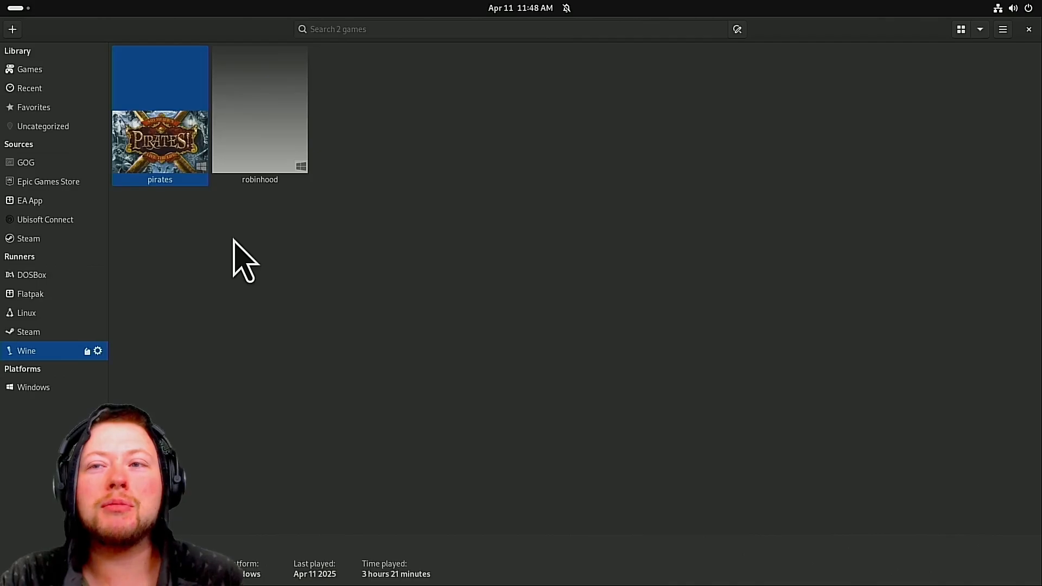
pyautogui.moveTo(333, 237)
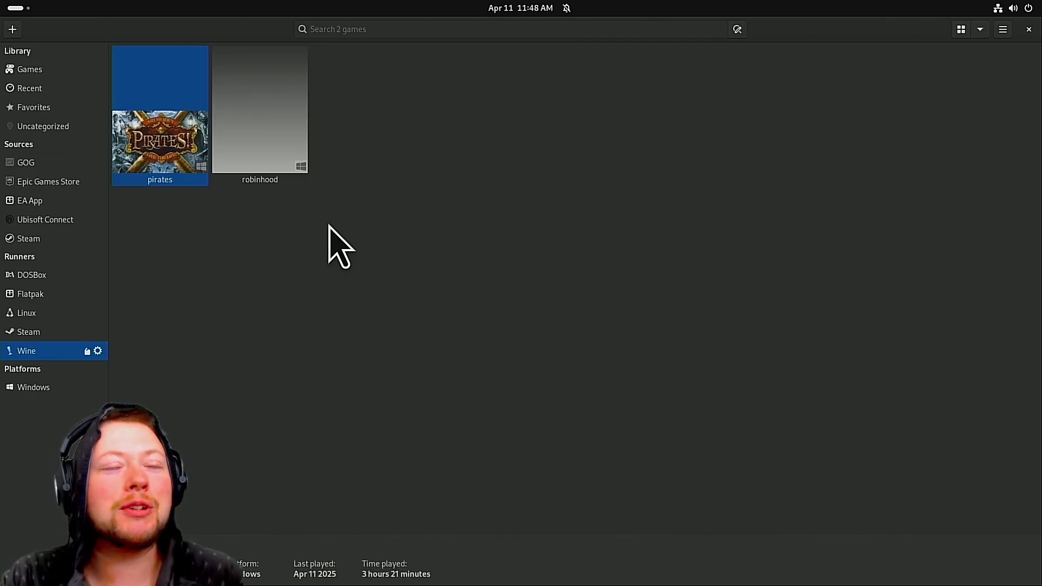
pyautogui.moveTo(304, 273)
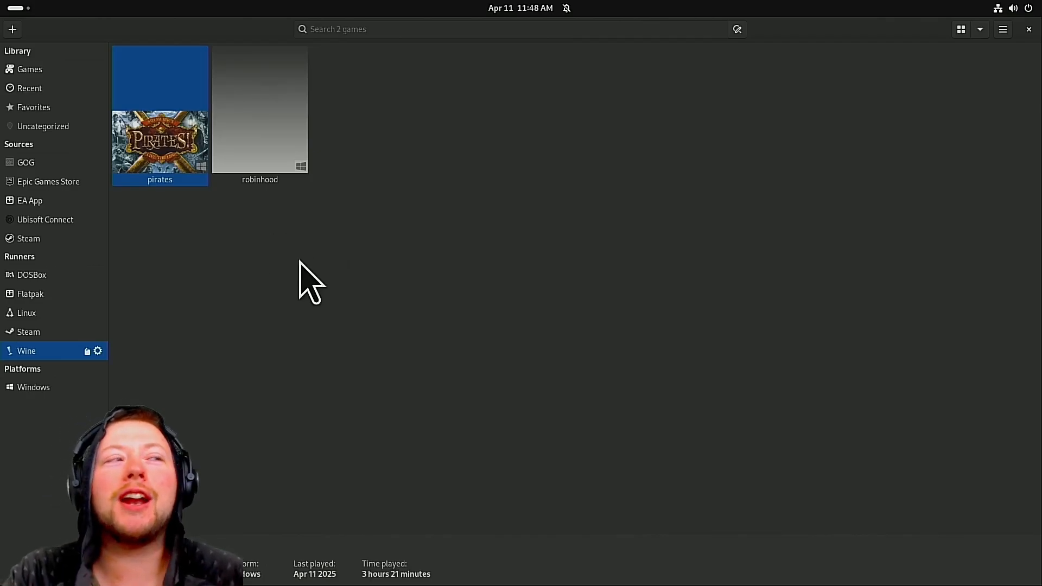
pyautogui.moveTo(252, 264)
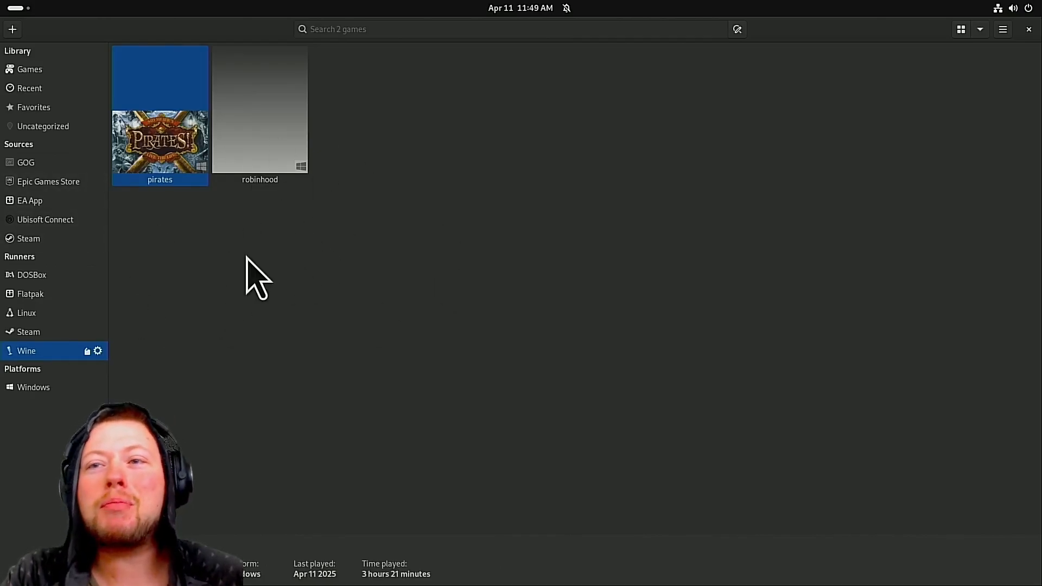
pyautogui.moveTo(146, 209)
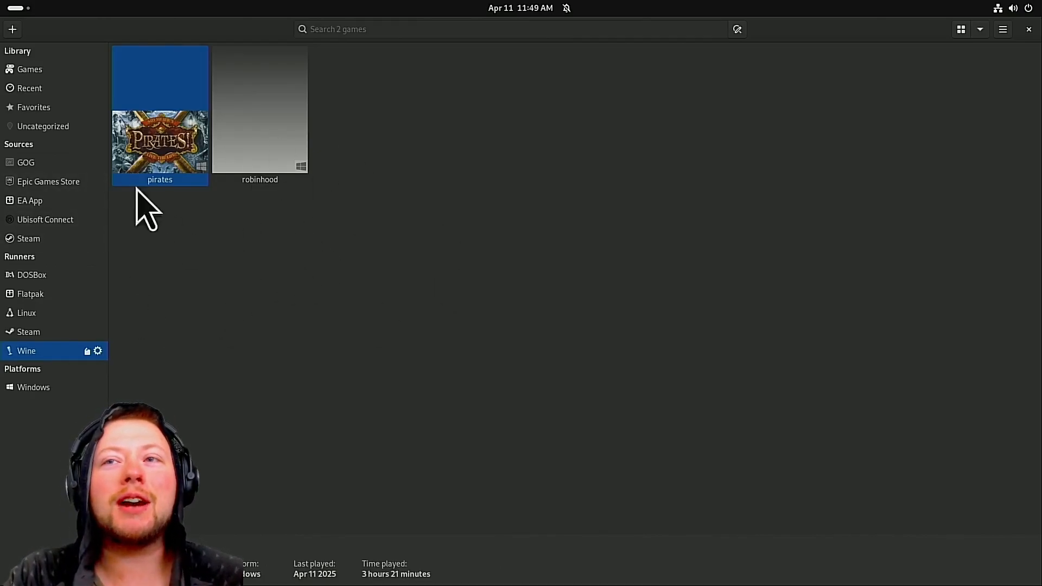
pyautogui.moveTo(200, 179)
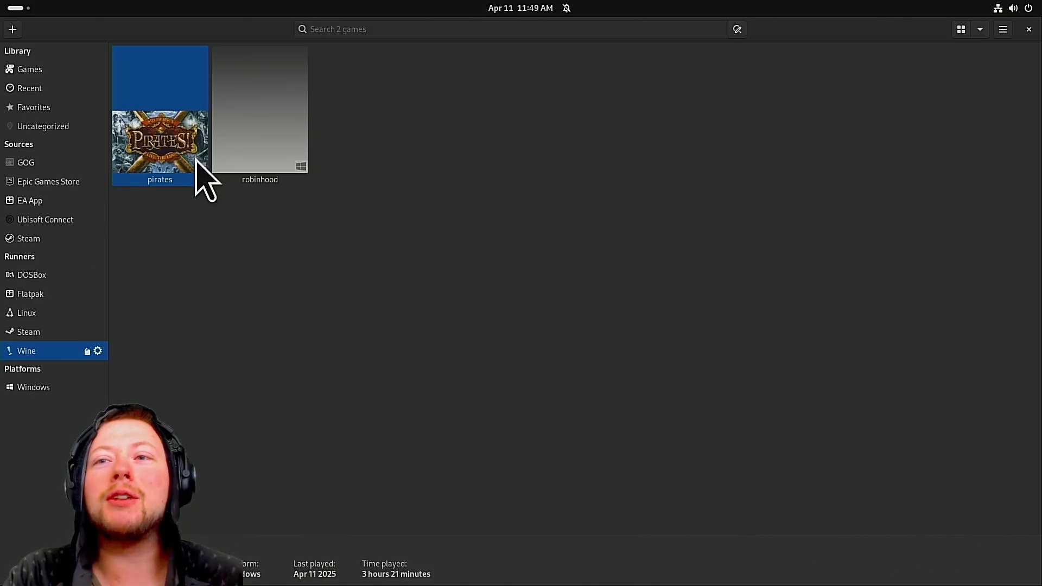
pyautogui.moveTo(248, 325)
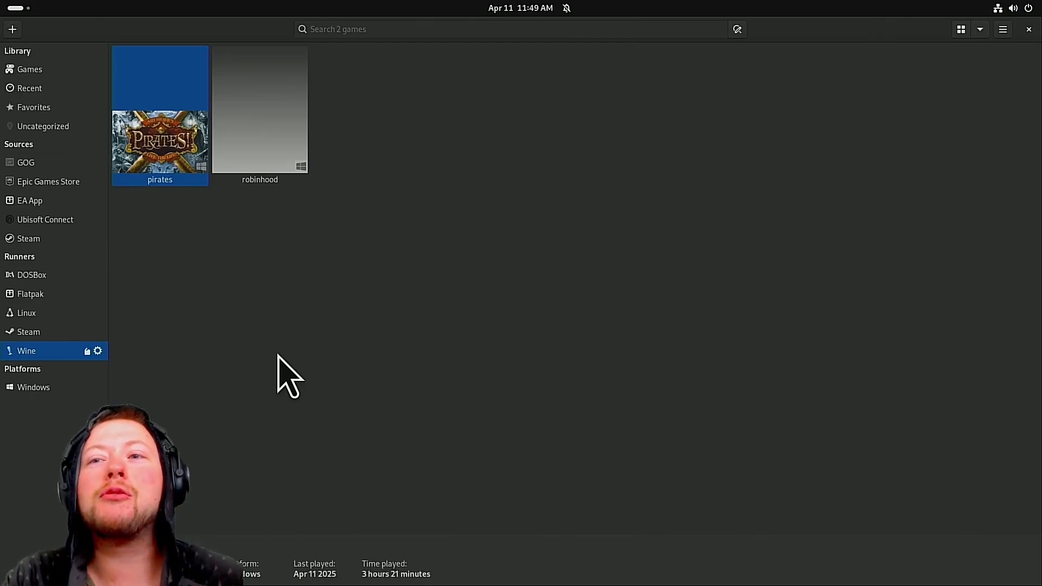
pyautogui.moveTo(357, 393)
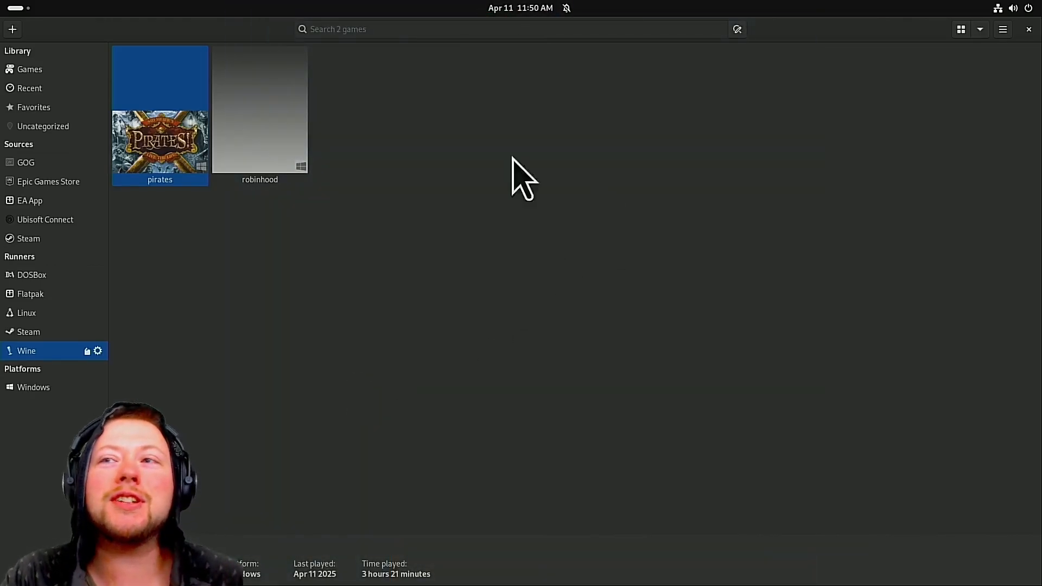
pyautogui.moveTo(399, 328)
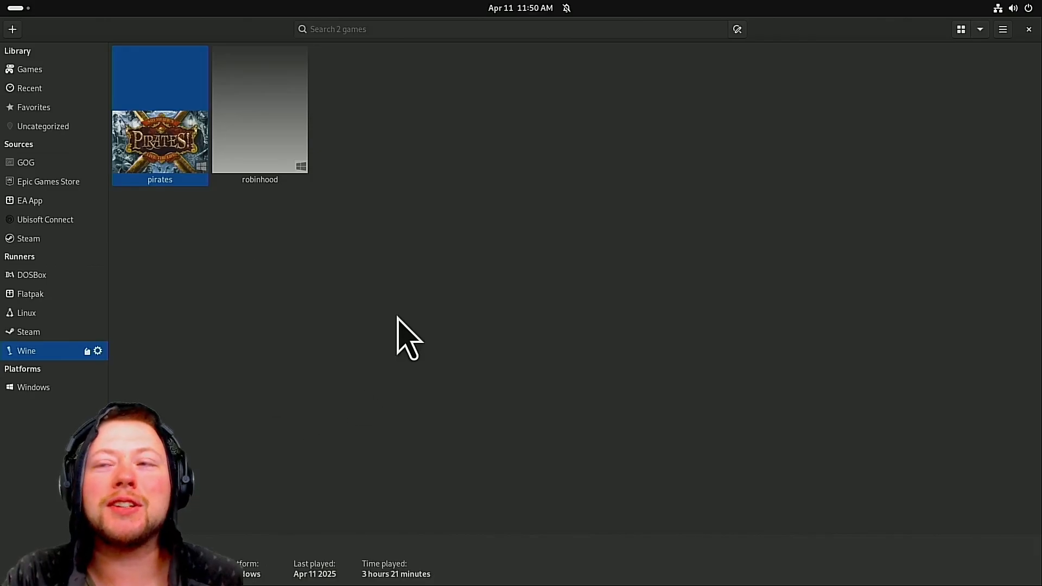
pyautogui.moveTo(117, 326)
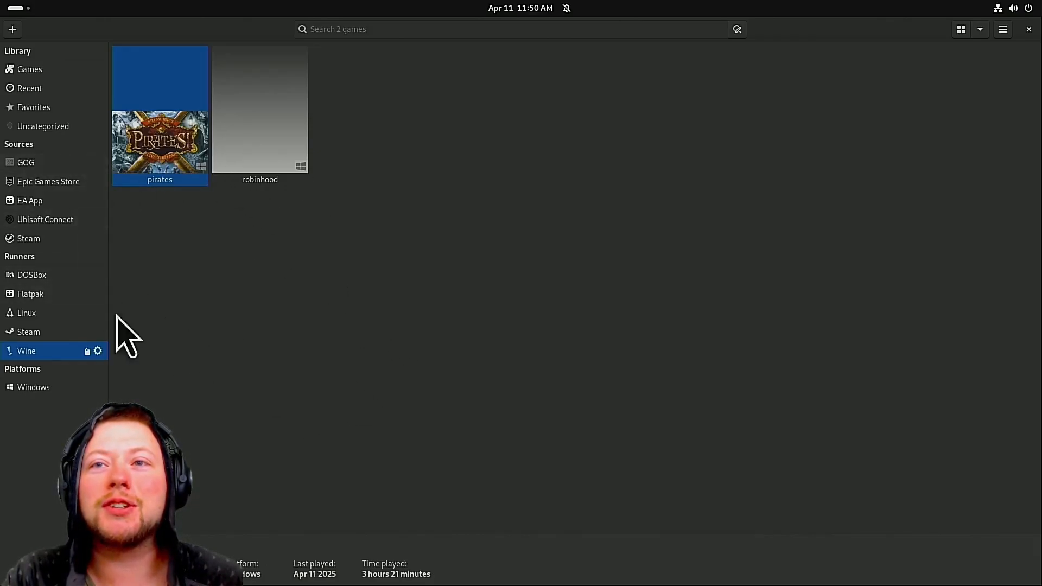
pyautogui.moveTo(244, 266)
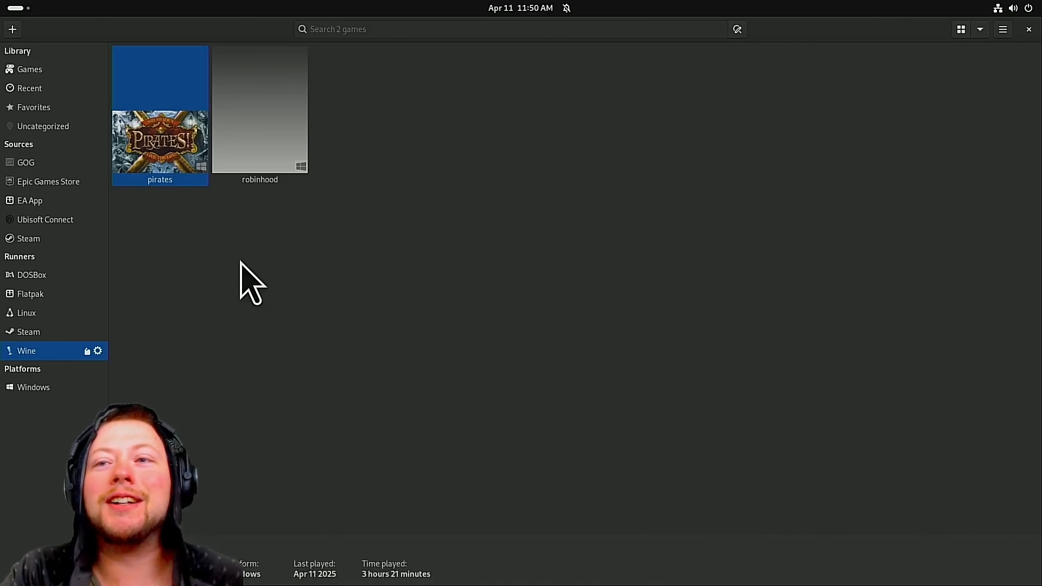
pyautogui.moveTo(209, 136)
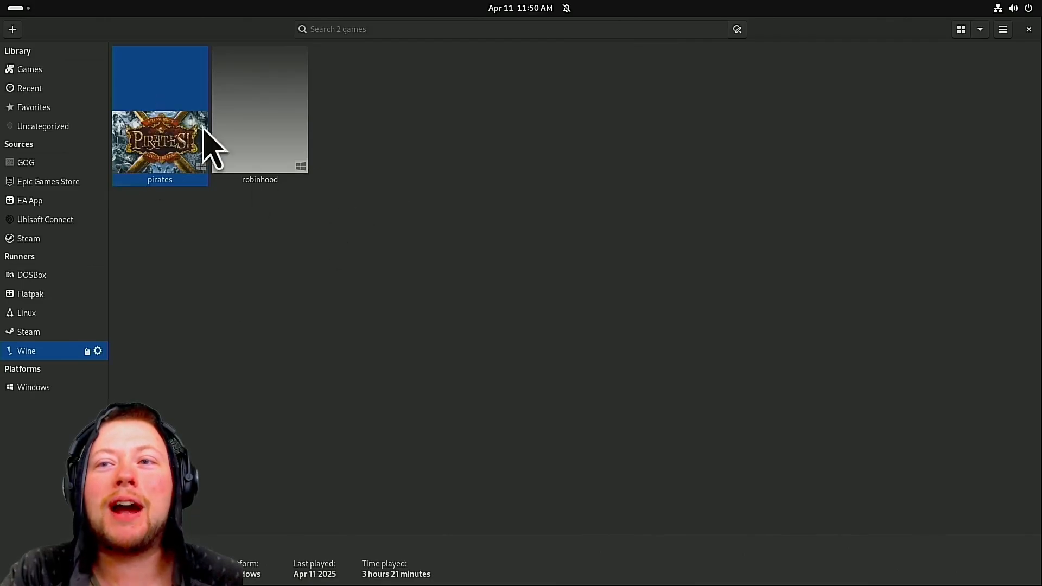
pyautogui.moveTo(301, 394)
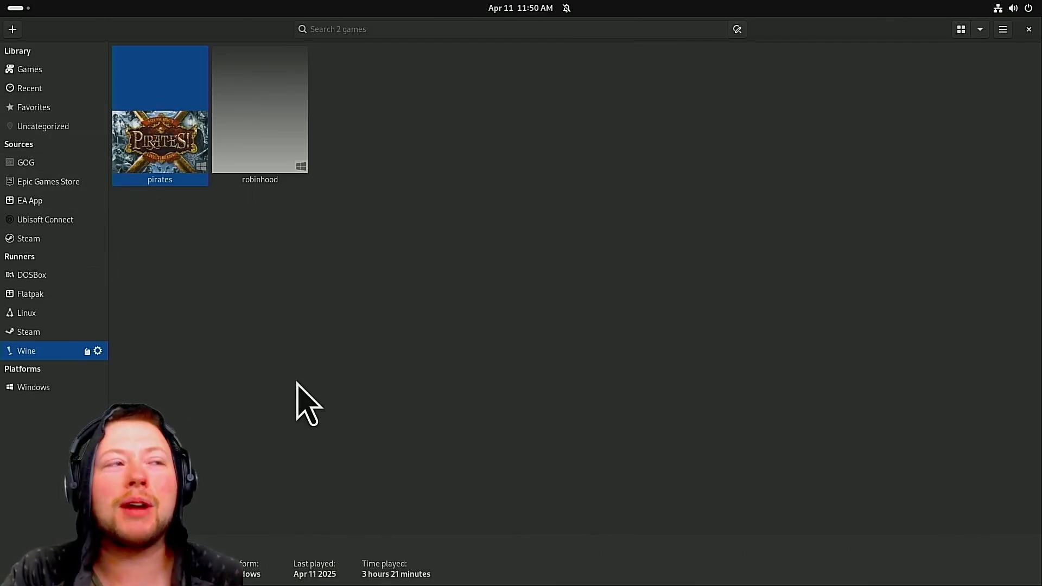
pyautogui.moveTo(179, 434)
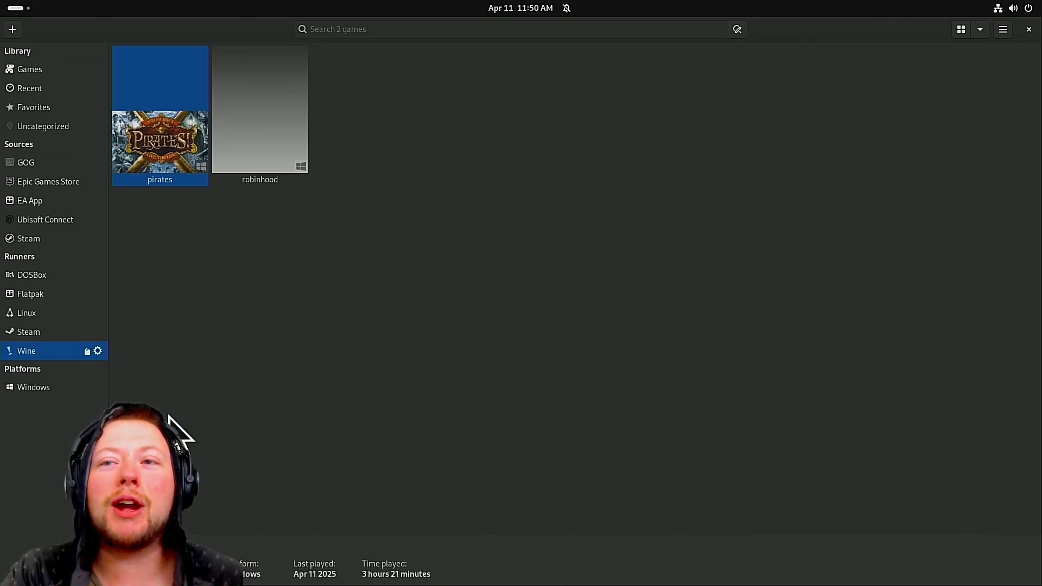
pyautogui.moveTo(293, 358)
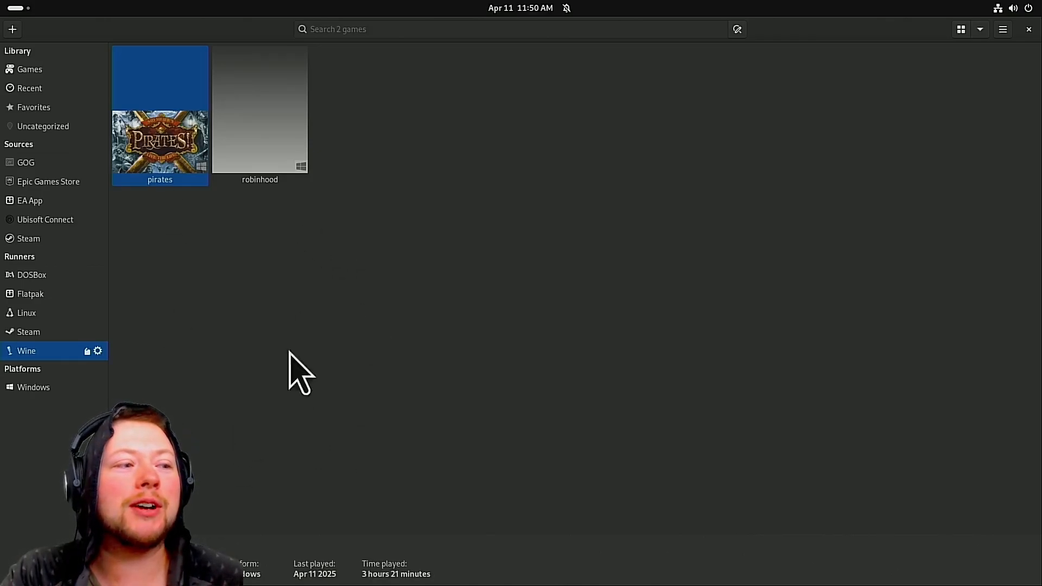
pyautogui.moveTo(163, 163)
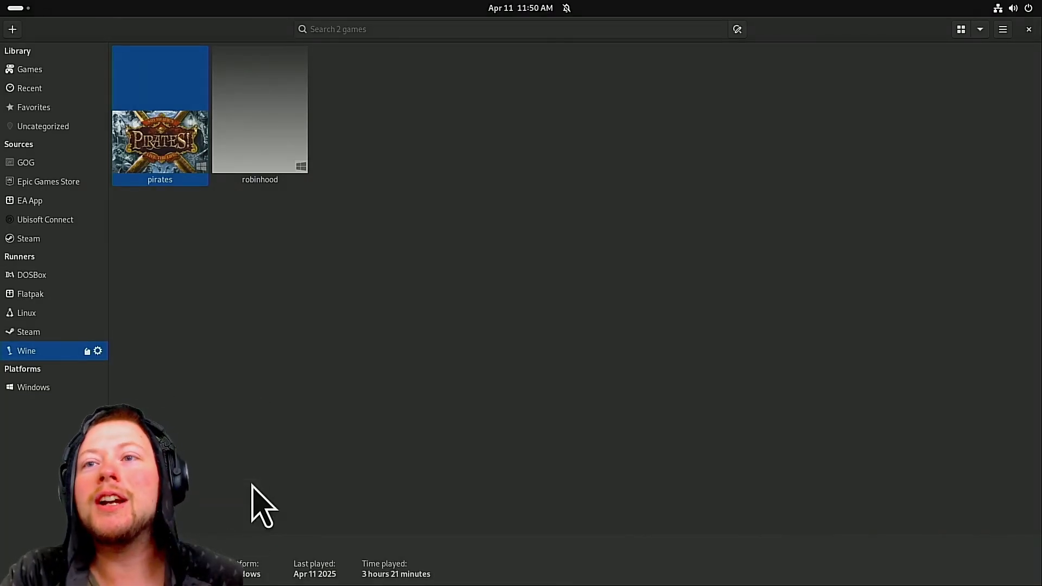
# Step: Bring up Wine configuration and browse the Applications list (NewColossus_x64vk.exe, MonsterHunterRise.exe, Avengers.exe)
pyautogui.click(98, 350)
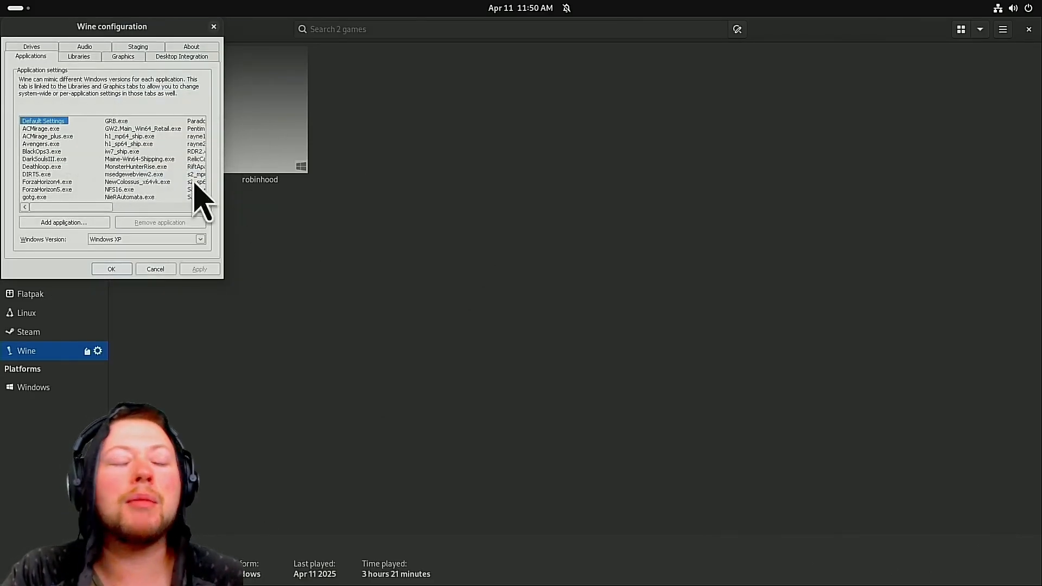
pyautogui.click(137, 181)
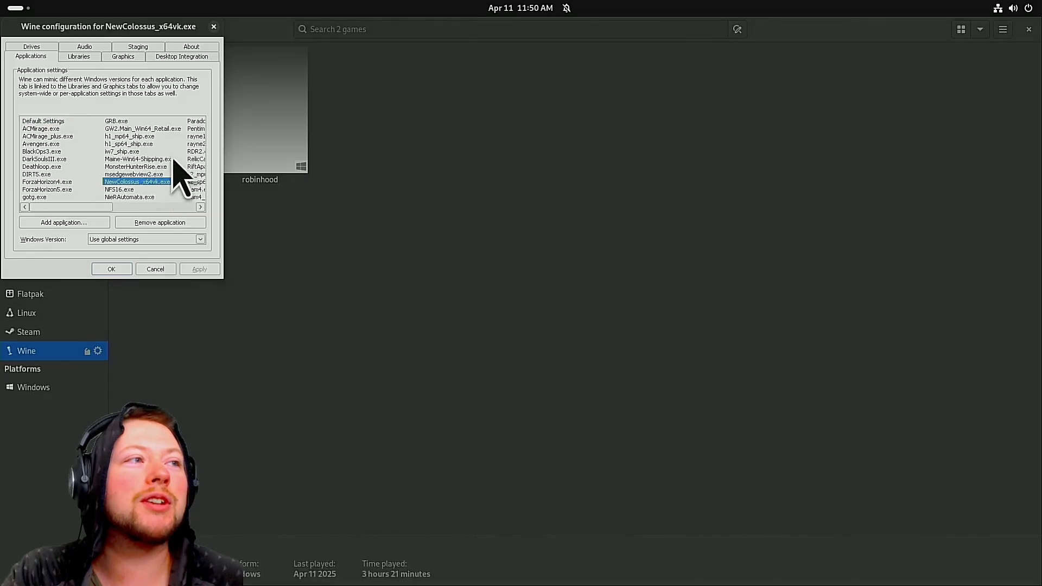
pyautogui.click(137, 167)
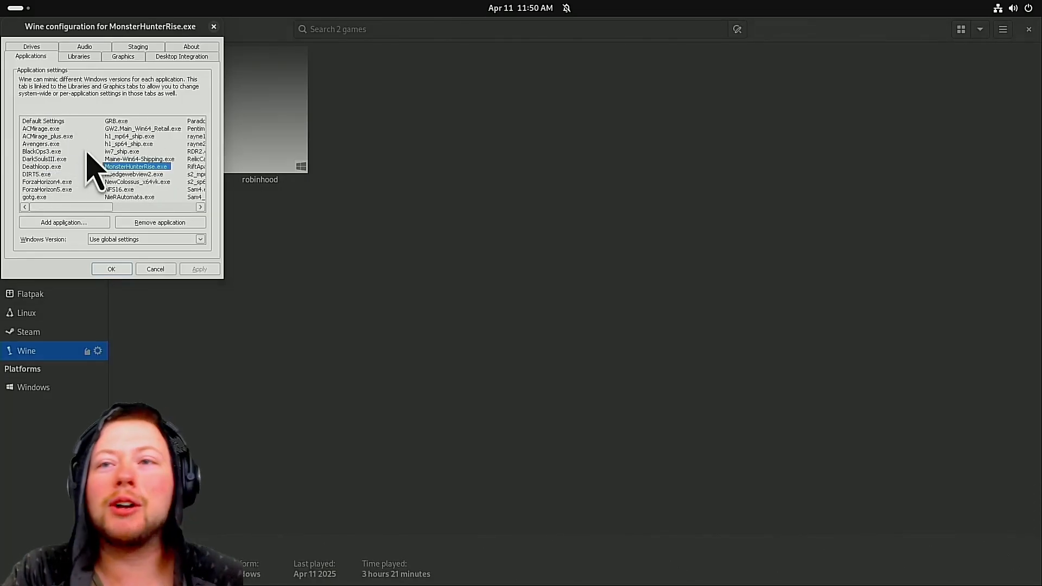
pyautogui.click(40, 159)
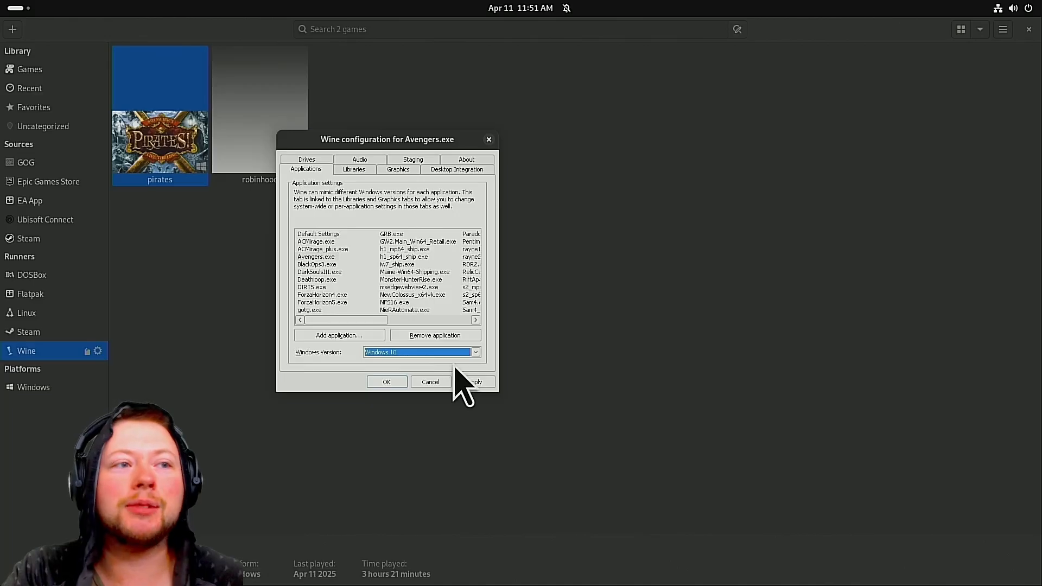
pyautogui.moveTo(442, 402)
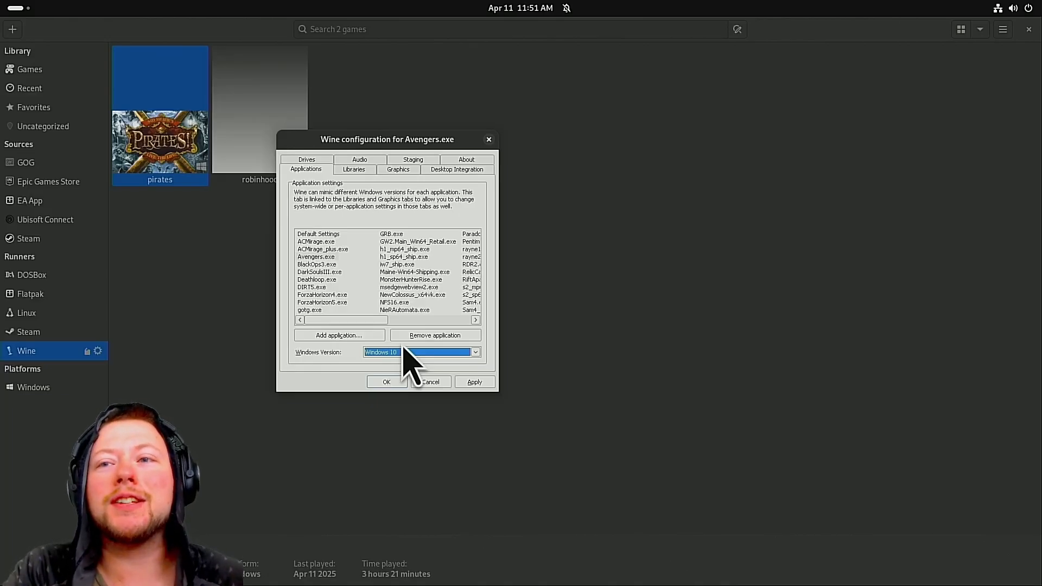
# Step: Set the Avengers.exe Windows version to Windows XP and apply it
pyautogui.click(476, 352)
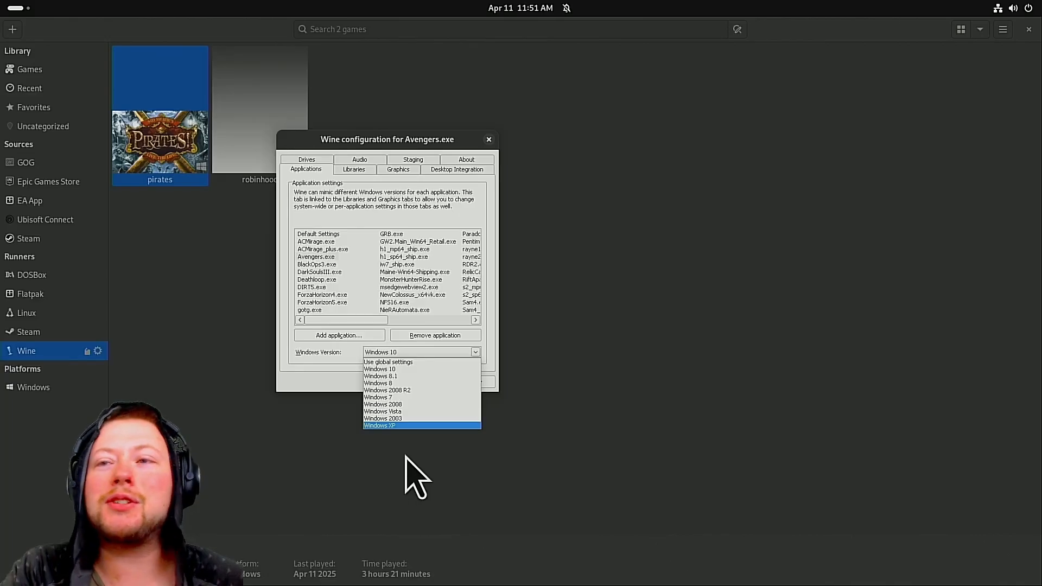
pyautogui.moveTo(429, 460)
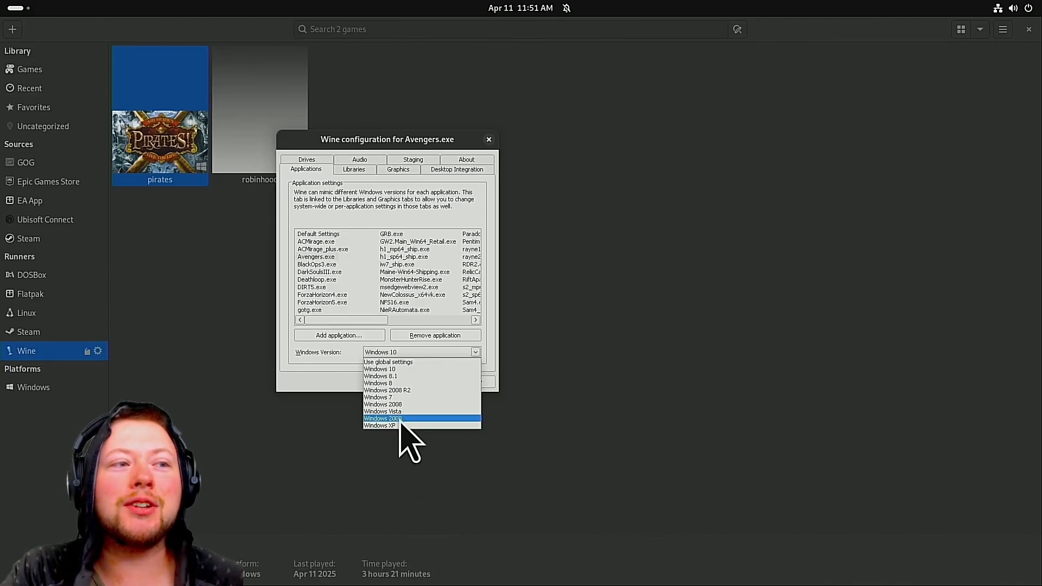
pyautogui.moveTo(406, 439)
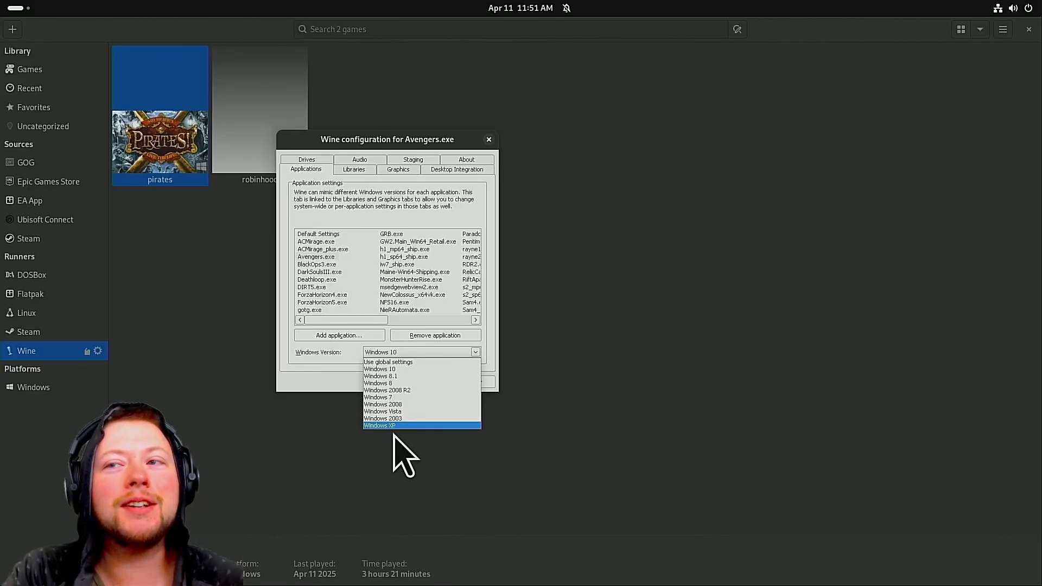
pyautogui.click(380, 426)
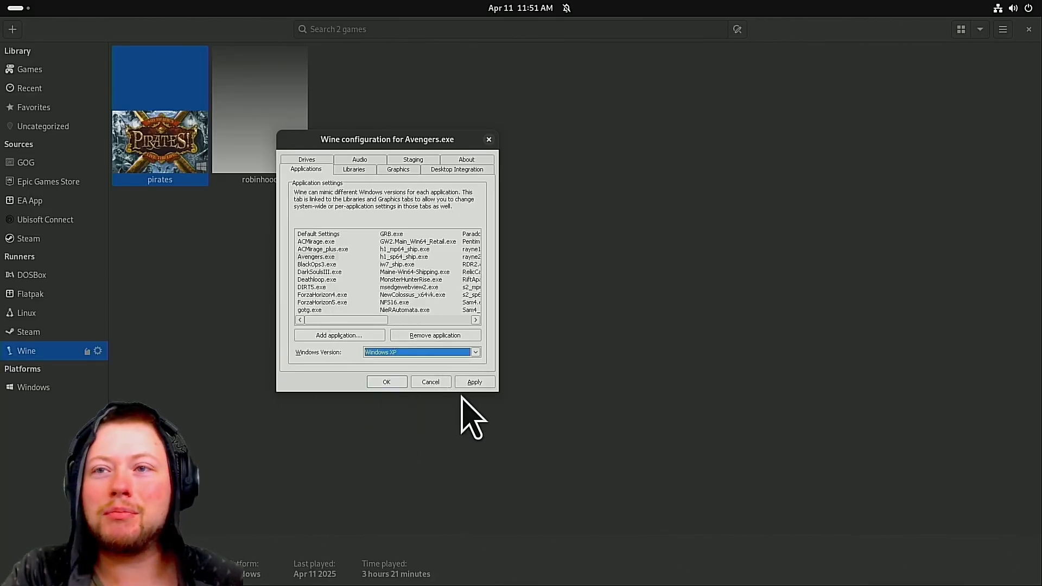
pyautogui.click(474, 382)
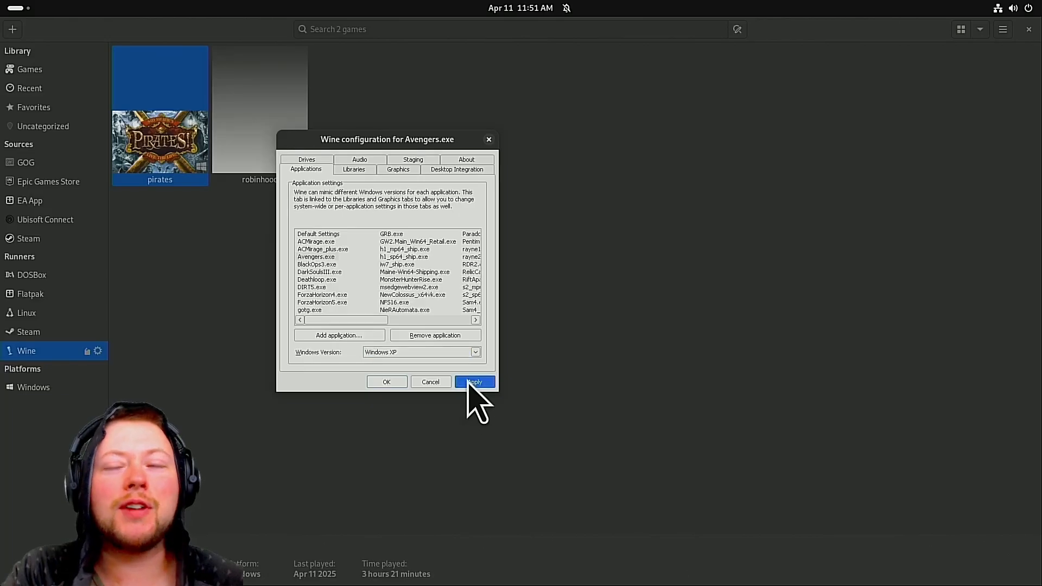
pyautogui.click(475, 382)
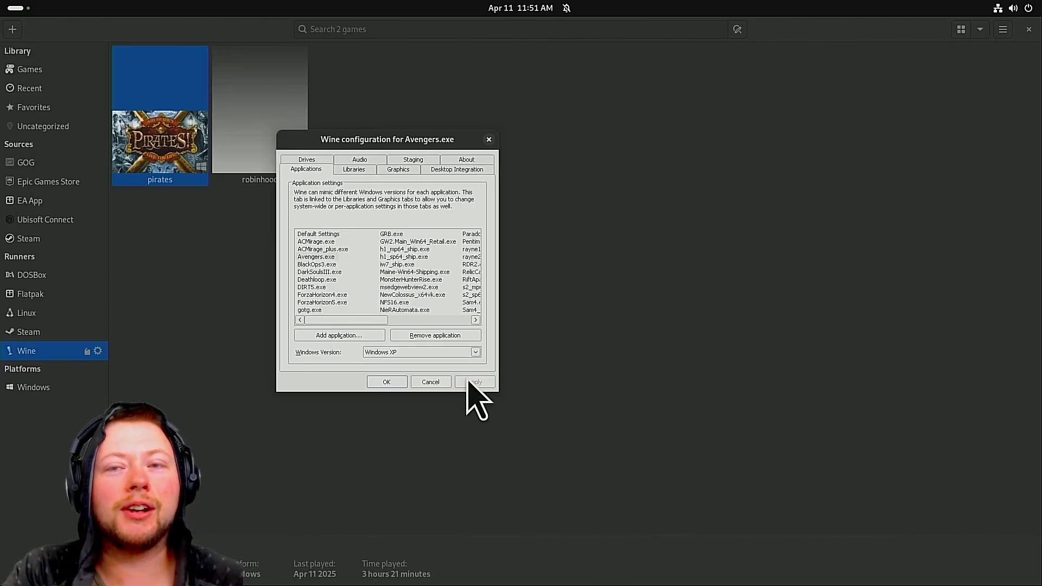
pyautogui.moveTo(395, 397)
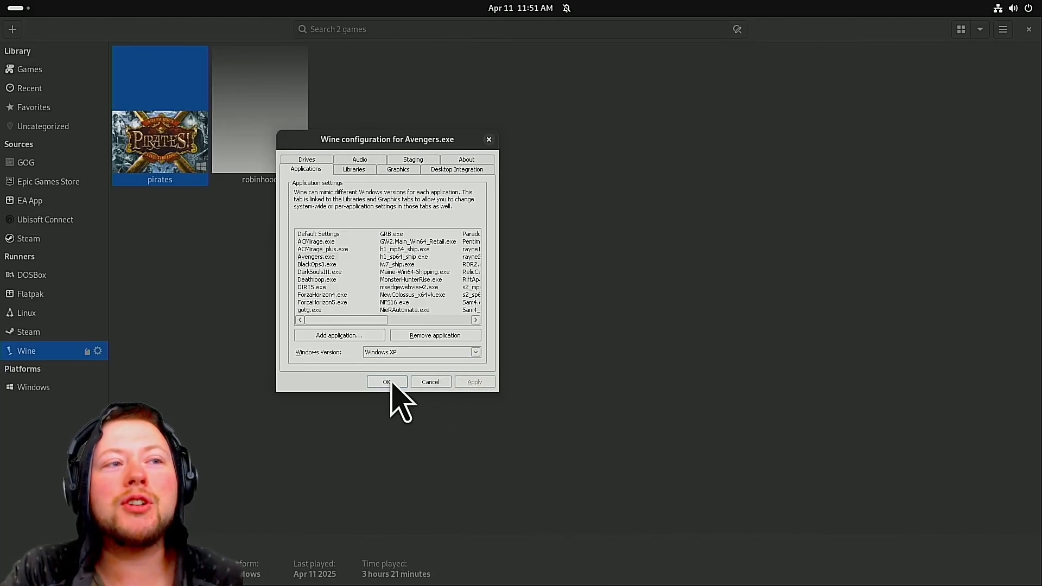
pyautogui.moveTo(413, 339)
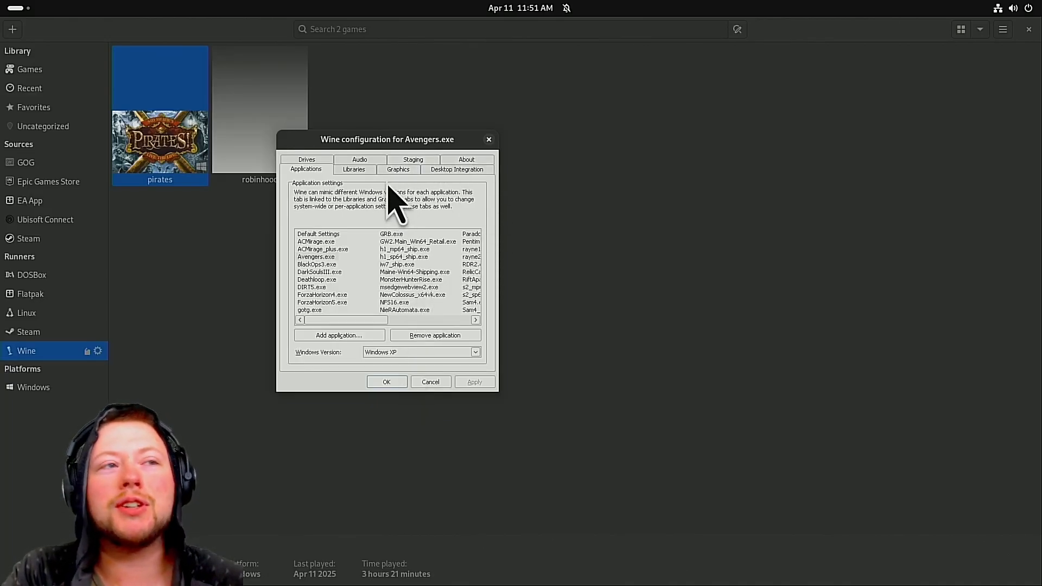
# Step: Show the Graphics settings with window-manager decoration enabled and 96 dpi resolution
pyautogui.click(398, 170)
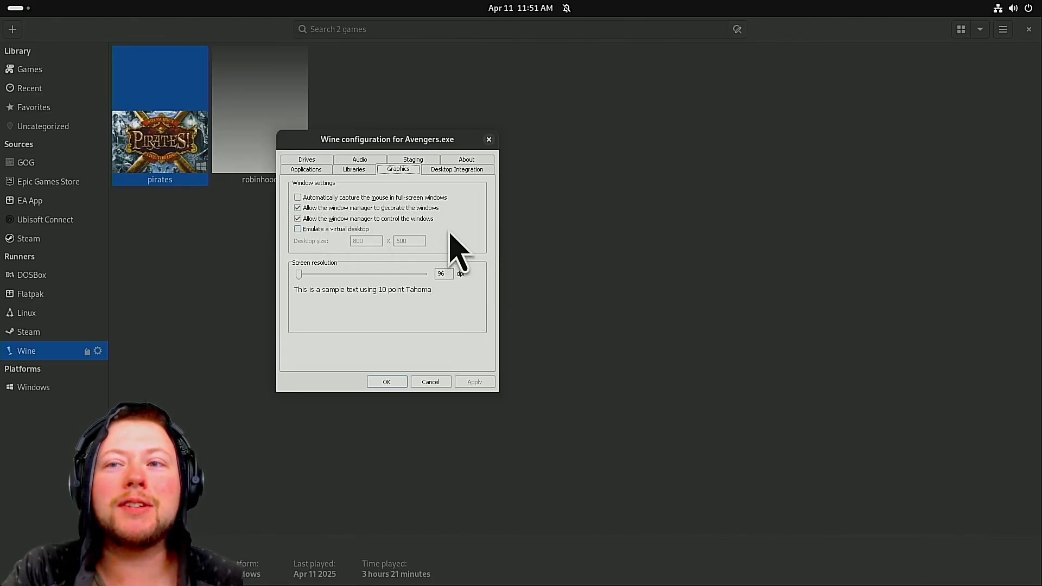
pyautogui.moveTo(585, 354)
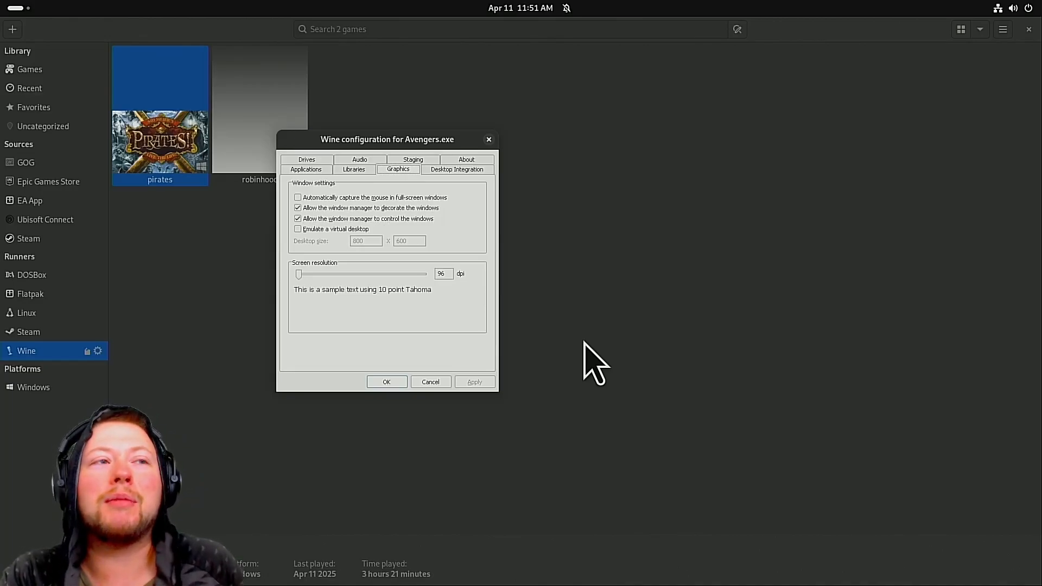
pyautogui.moveTo(357, 234)
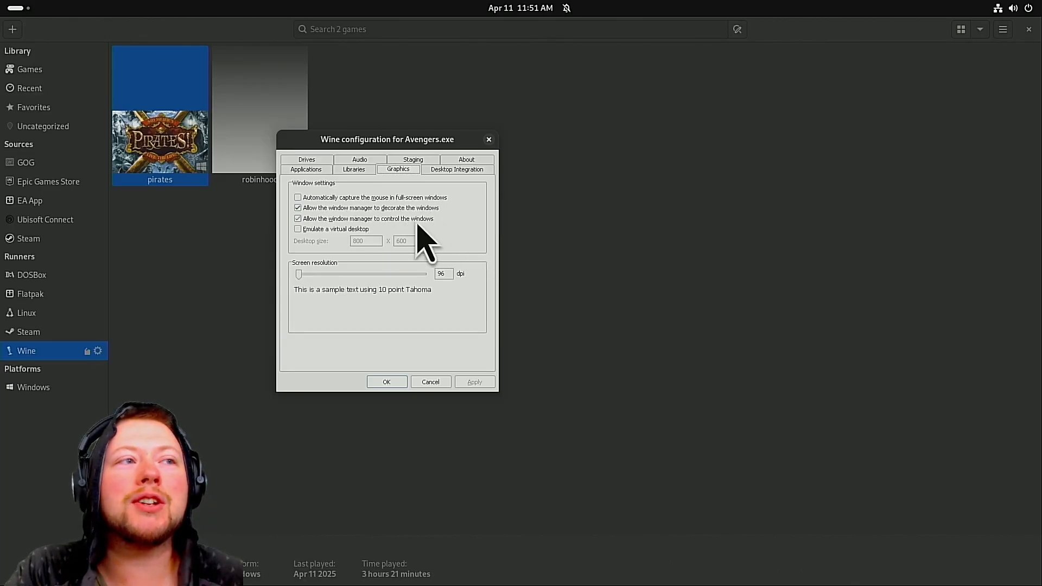
pyautogui.moveTo(463, 221)
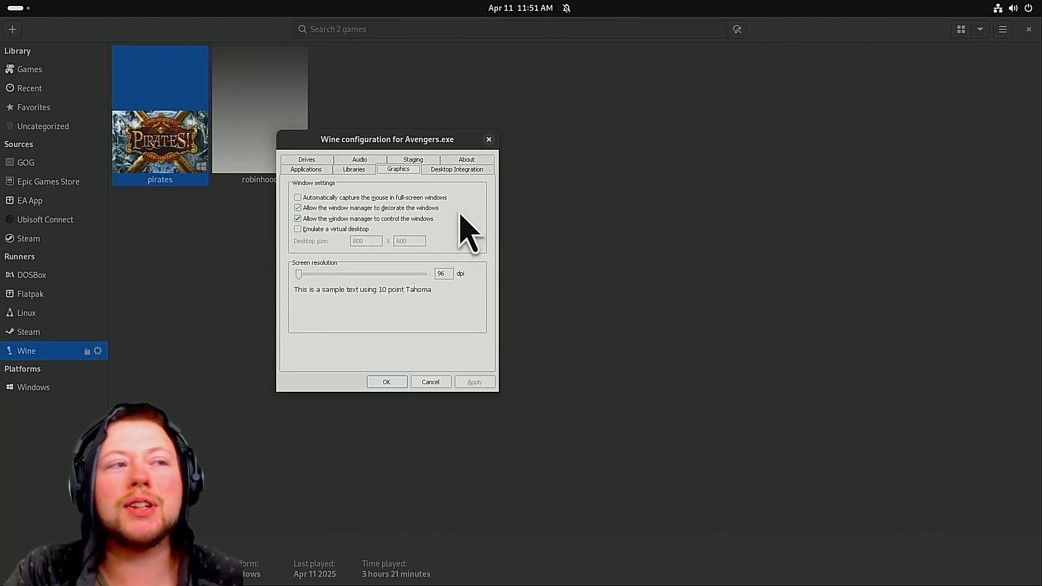
pyautogui.moveTo(515, 237)
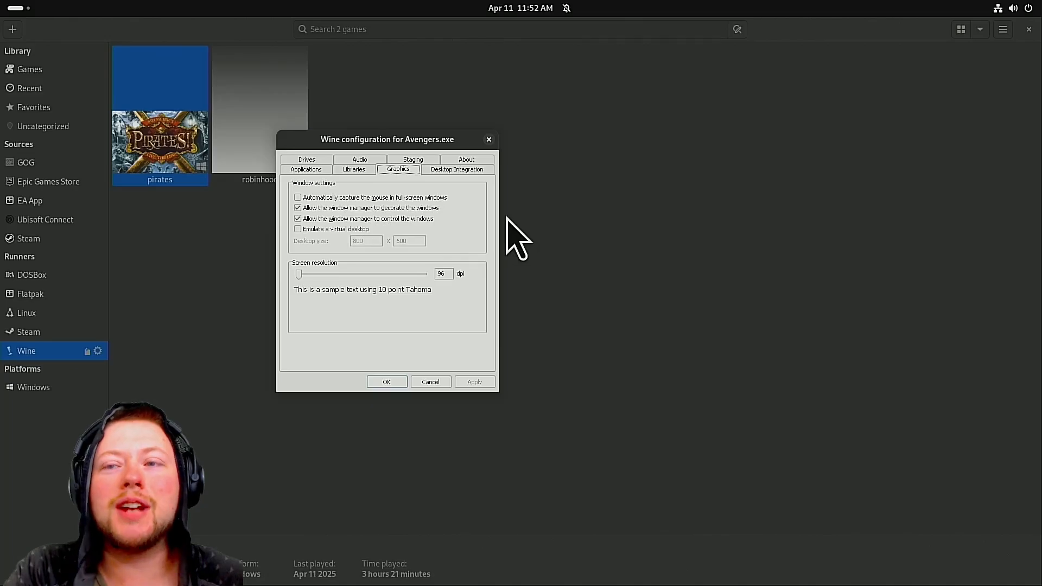
pyautogui.moveTo(432, 231)
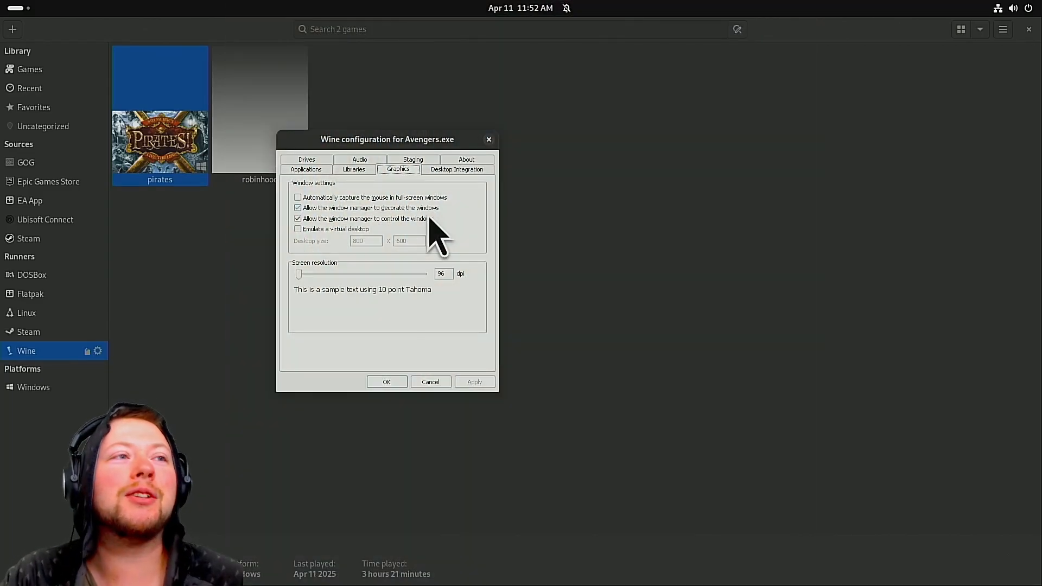
# Step: Enable VAAPI as the DXVA2 GPU decoding backend on the Staging page and confirm with OK
pyautogui.click(413, 159)
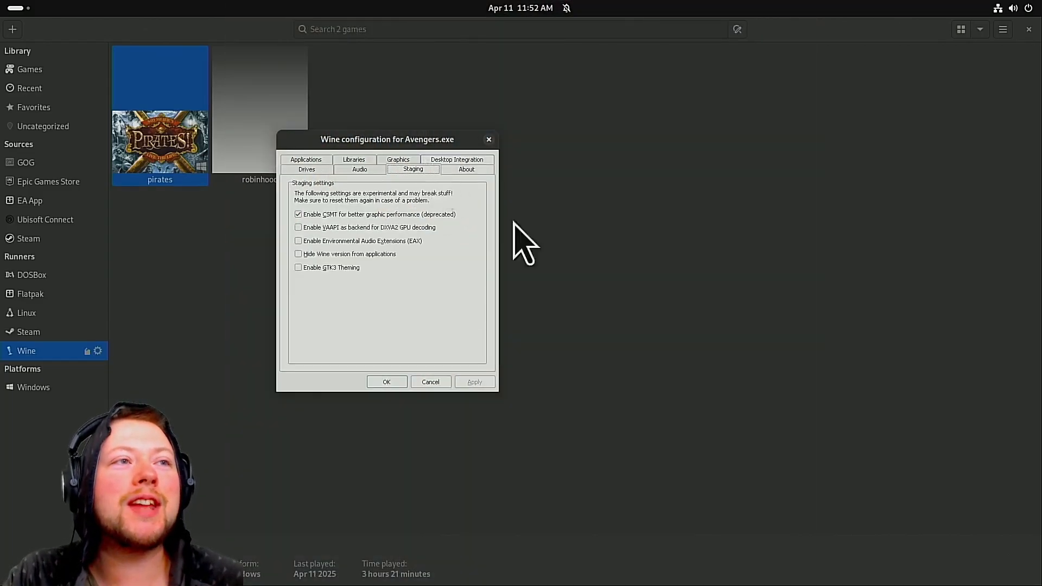
pyautogui.moveTo(452, 390)
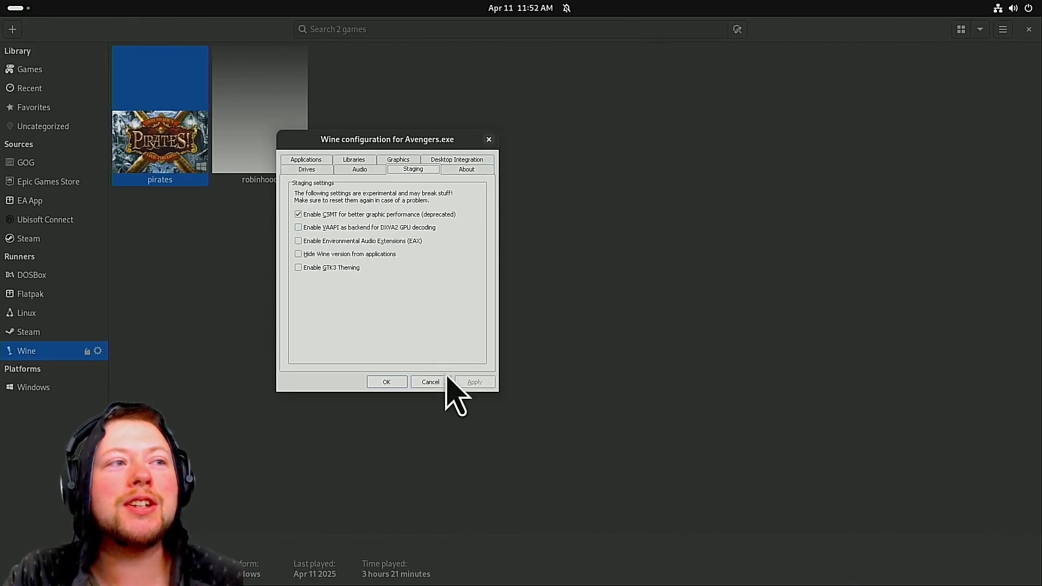
pyautogui.moveTo(499, 293)
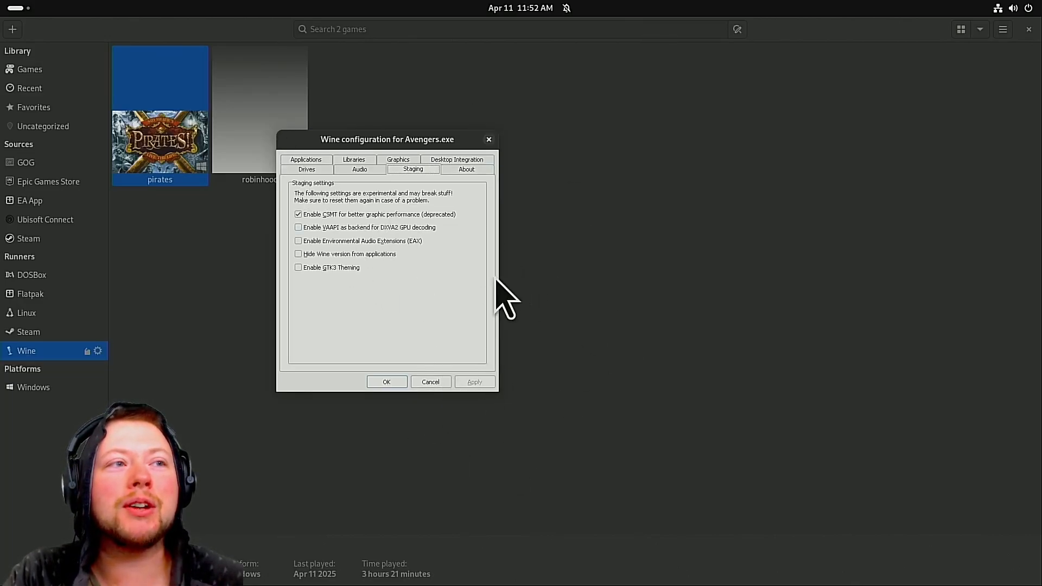
pyautogui.moveTo(369, 295)
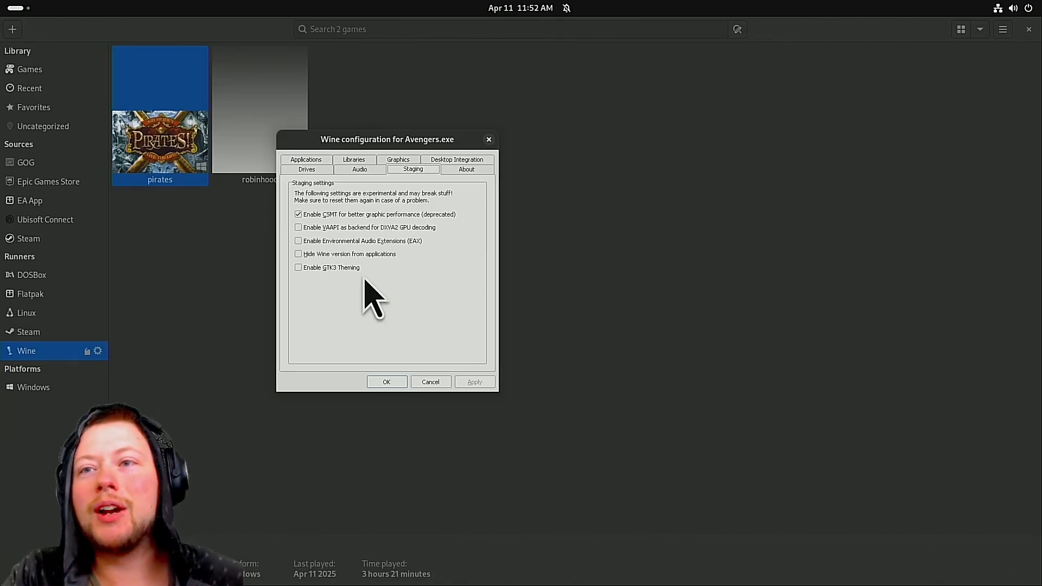
pyautogui.click(298, 228)
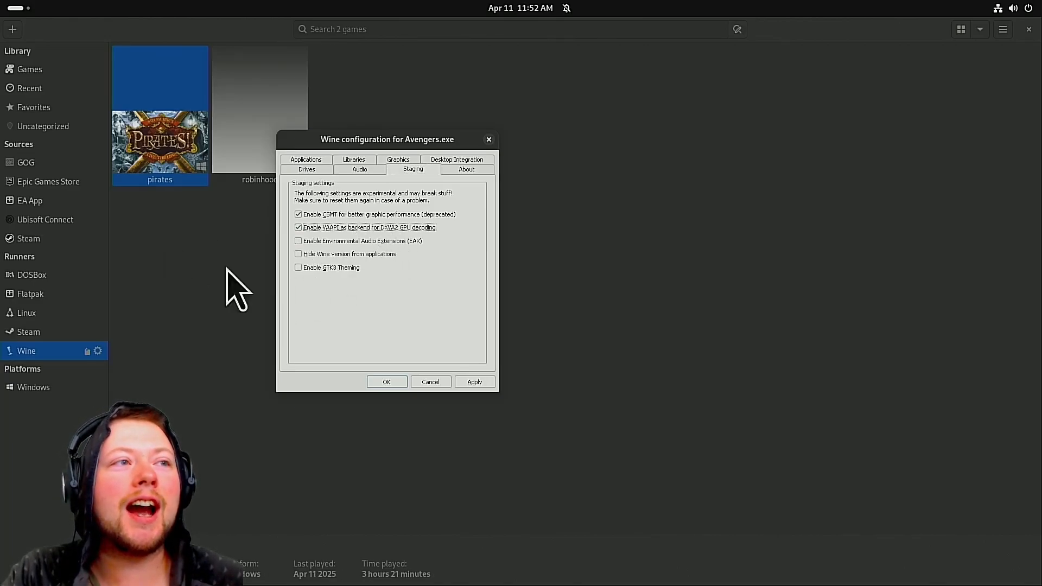
pyautogui.moveTo(224, 332)
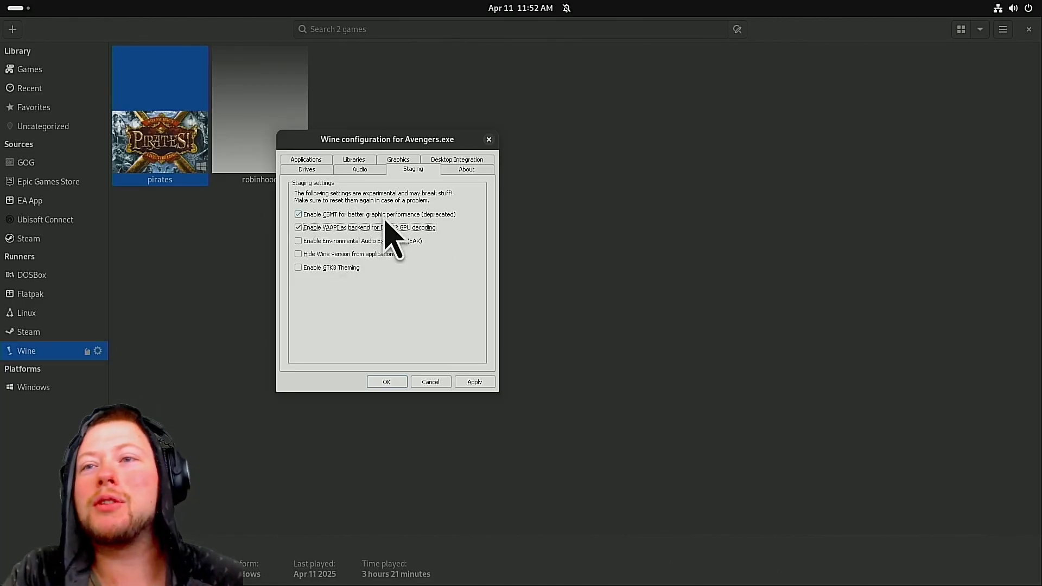
pyautogui.moveTo(233, 394)
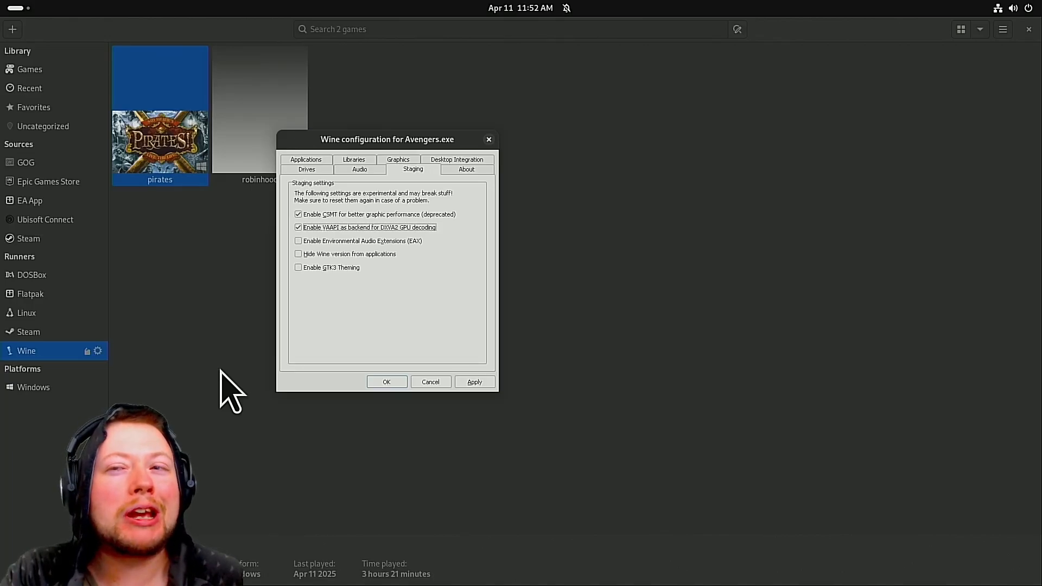
pyautogui.moveTo(258, 345)
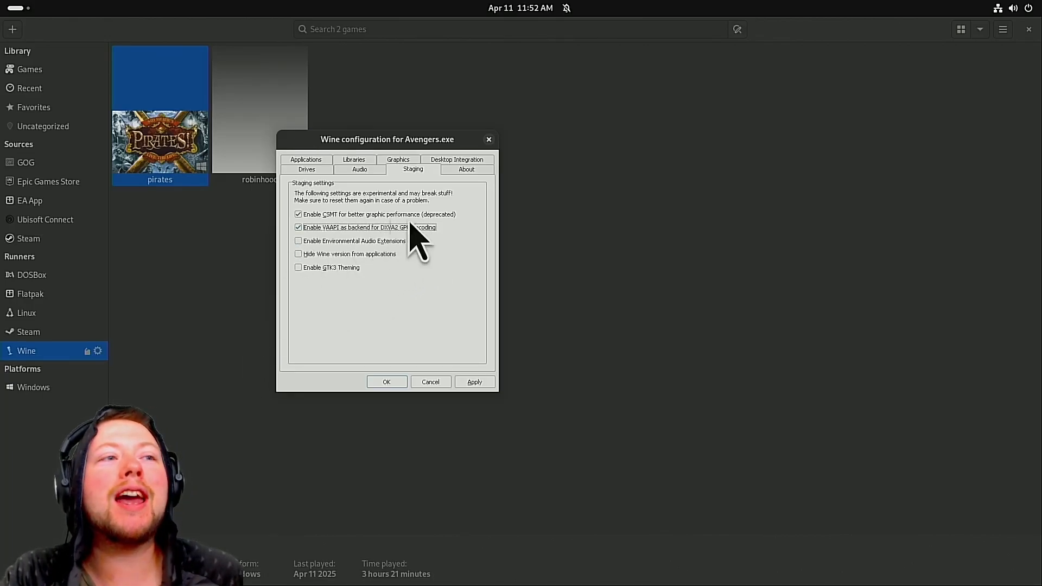
pyautogui.moveTo(484, 244)
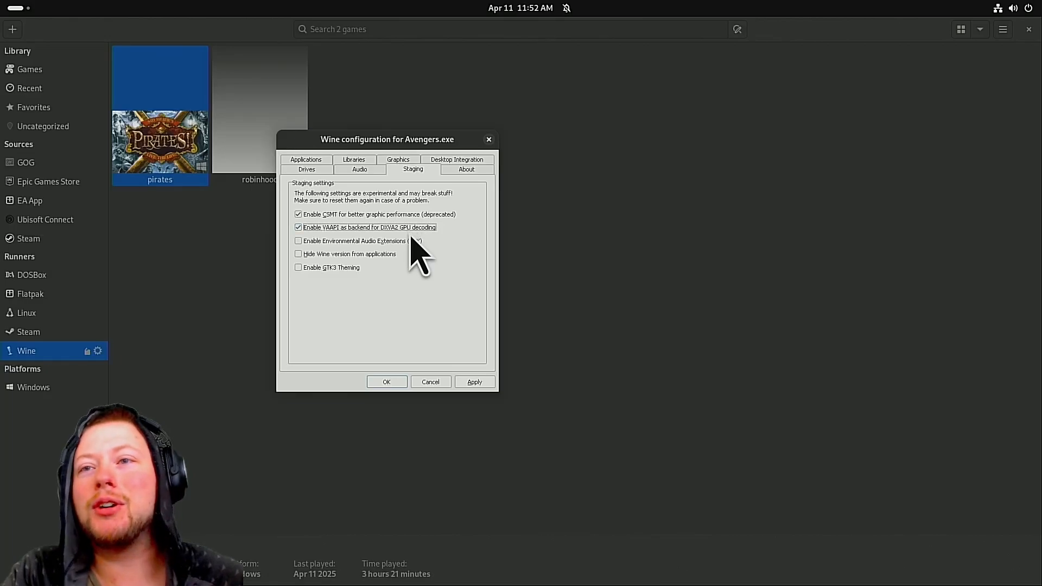
pyautogui.moveTo(582, 322)
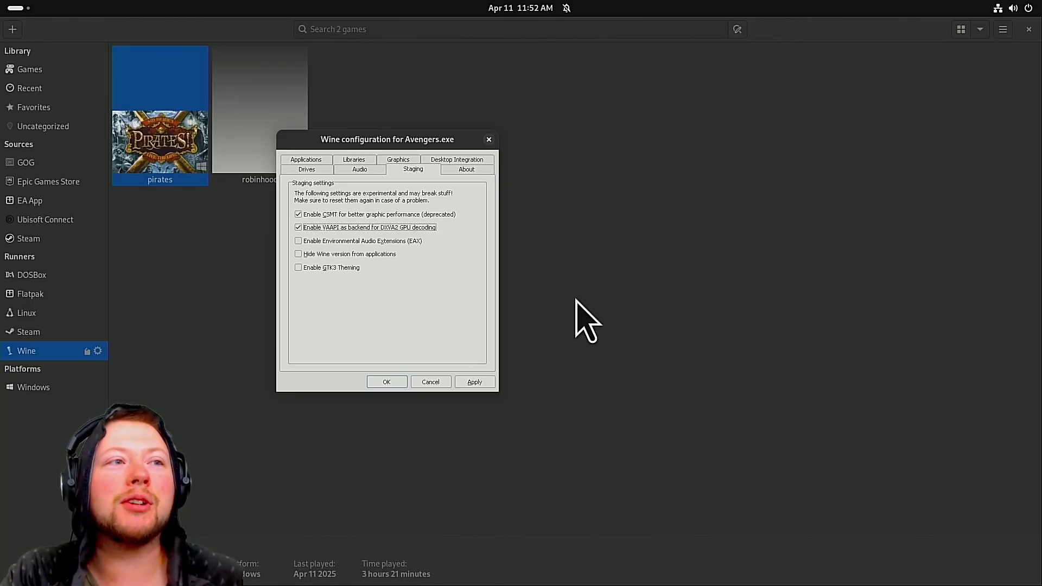
pyautogui.moveTo(369, 319)
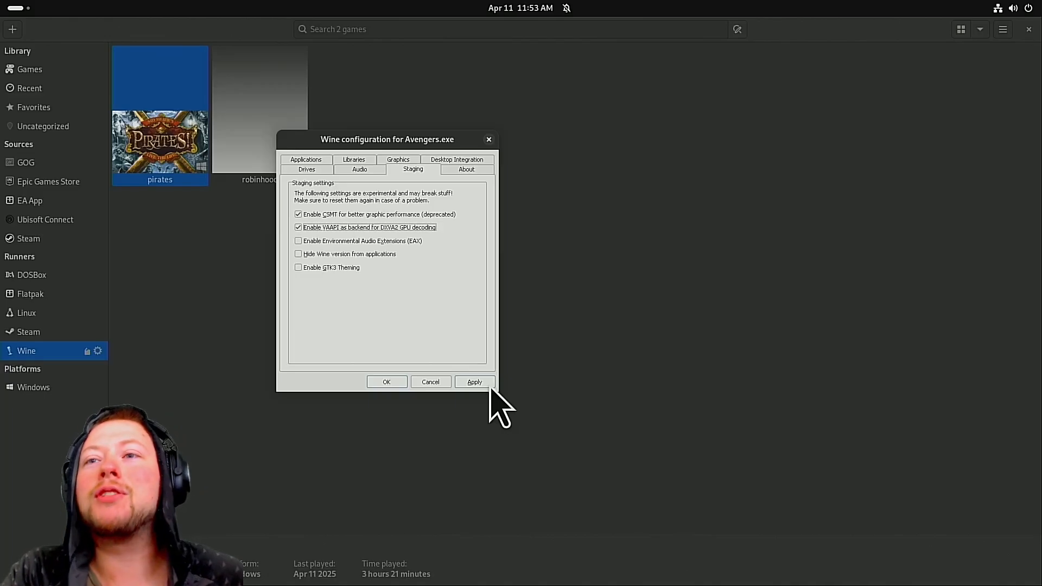
pyautogui.click(386, 383)
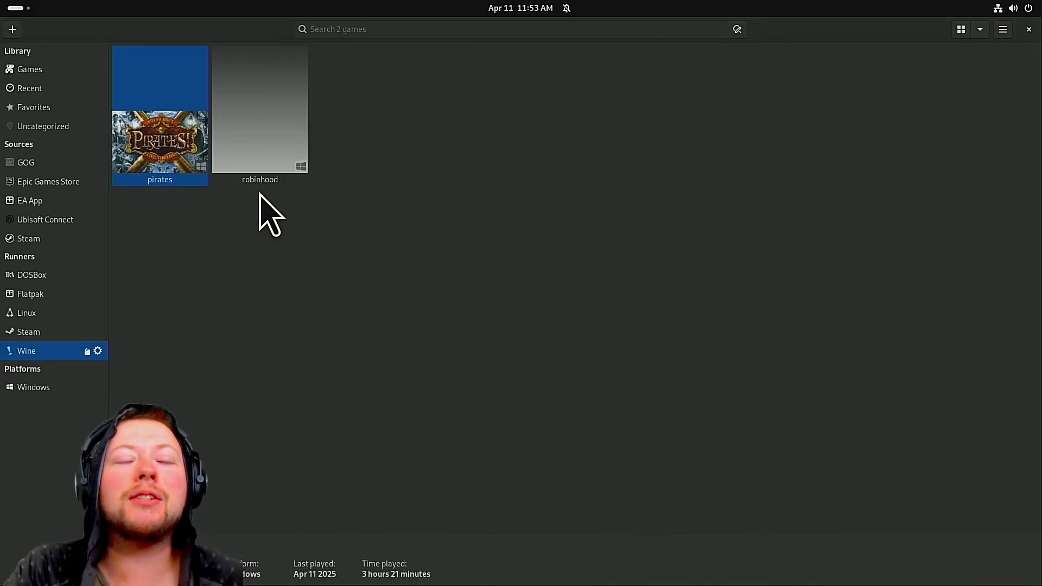
# Step: Configure the pirates game from its context menu and show its Runner options
pyautogui.rightClick(160, 141)
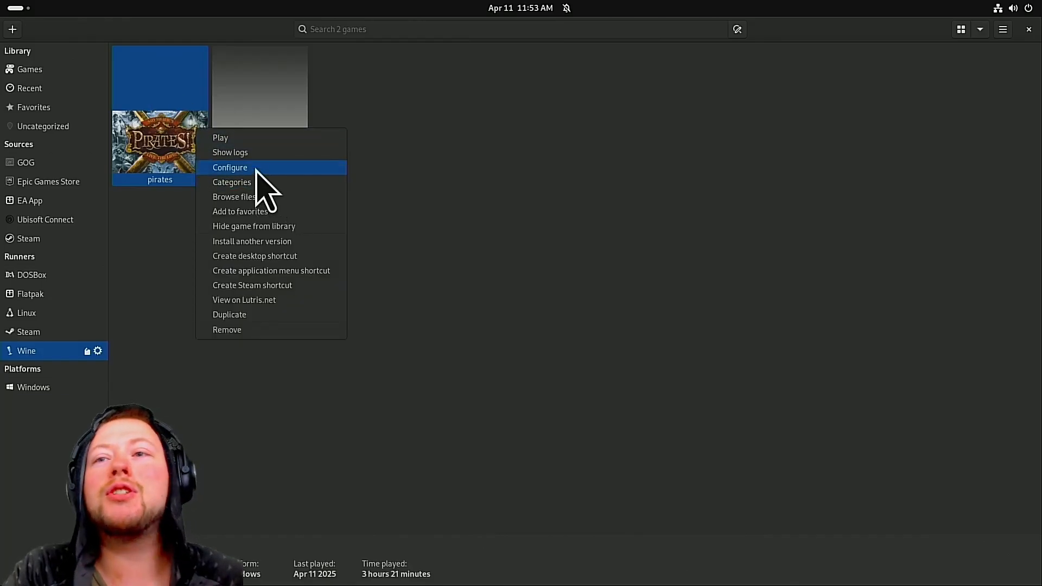
pyautogui.click(230, 167)
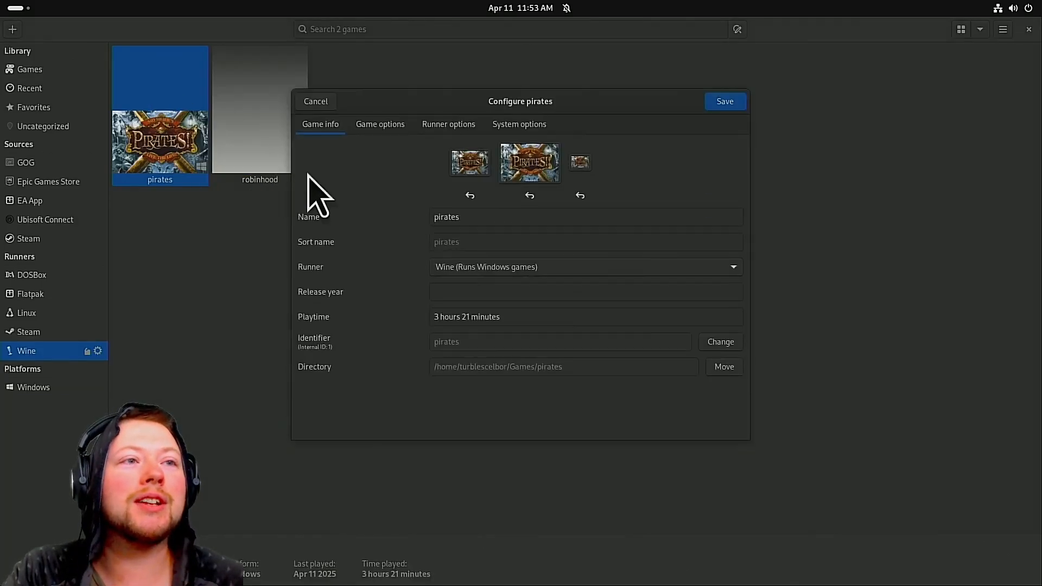
pyautogui.click(450, 124)
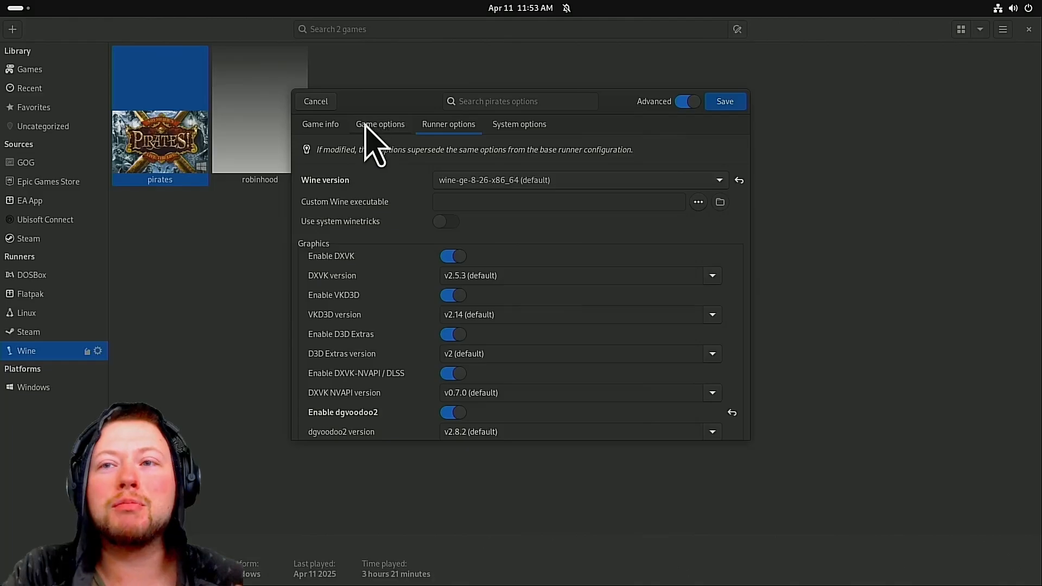
pyautogui.moveTo(598, 265)
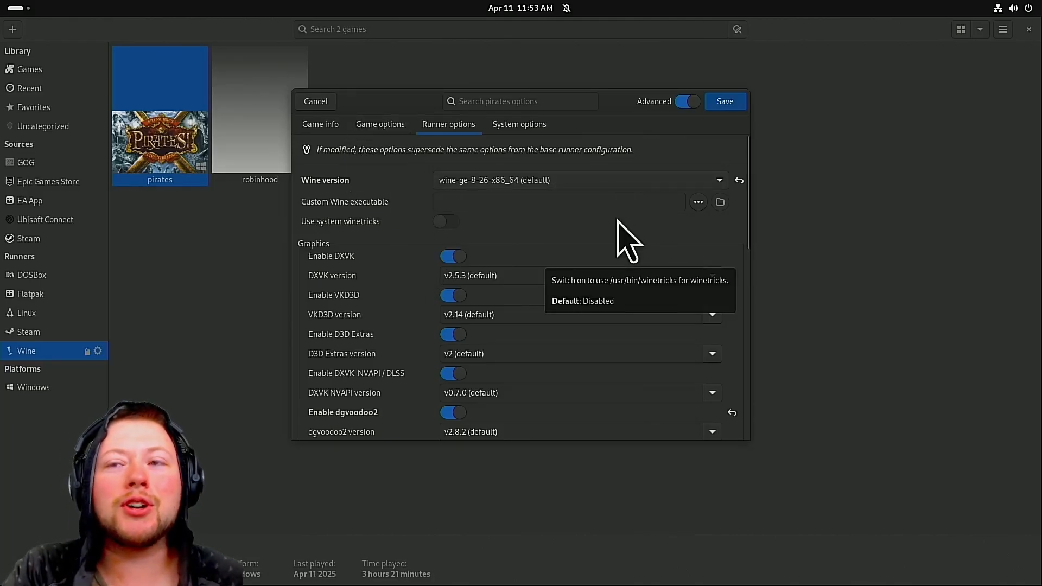
pyautogui.moveTo(433, 221)
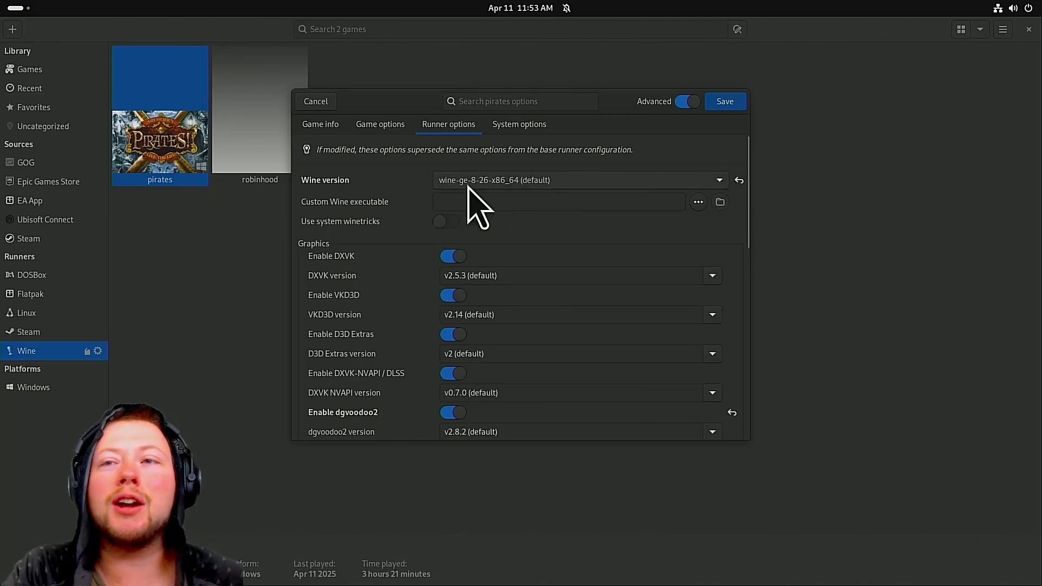
pyautogui.moveTo(648, 247)
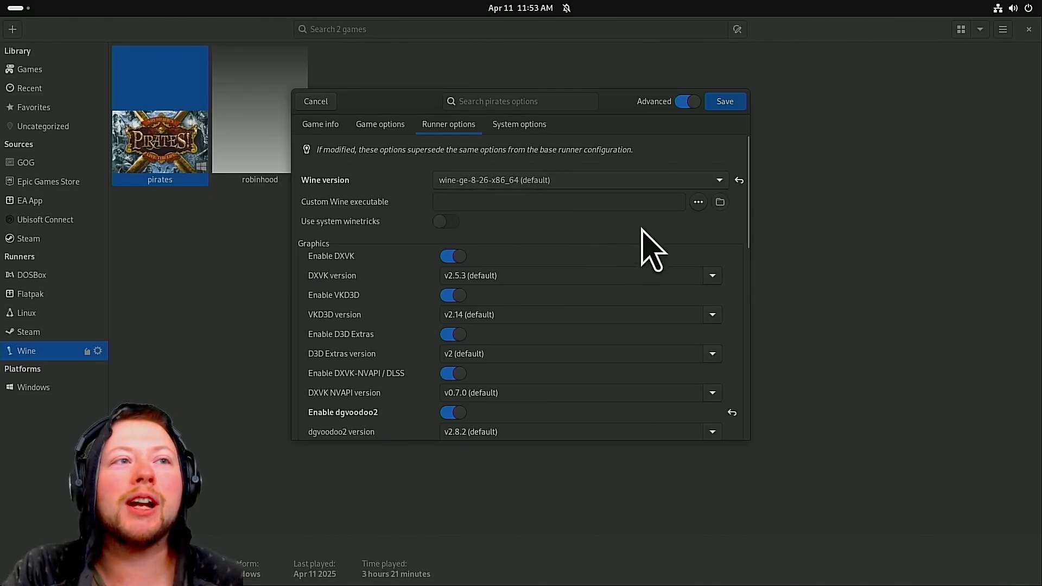
pyautogui.moveTo(472, 206)
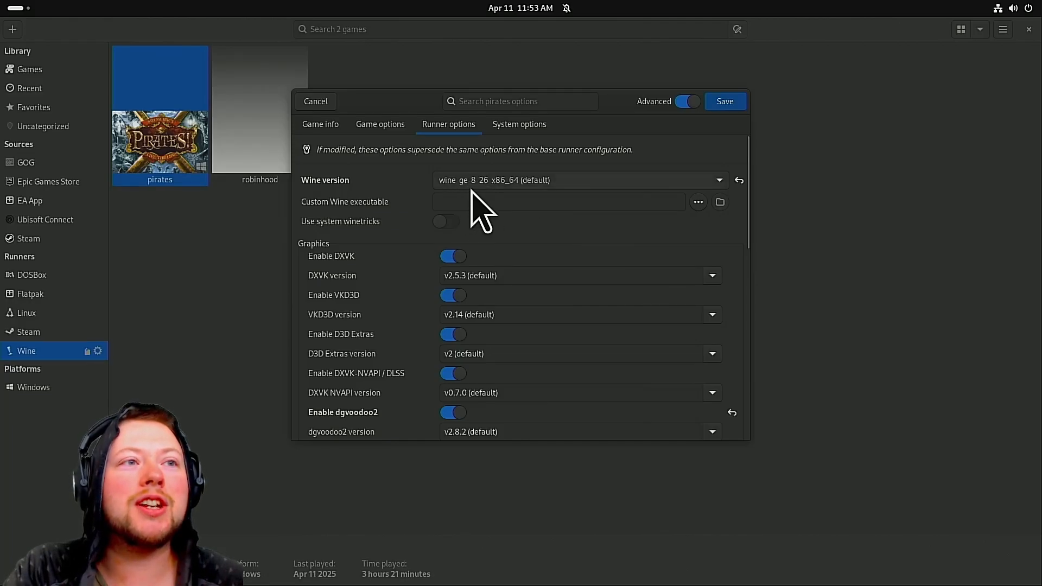
pyautogui.moveTo(548, 202)
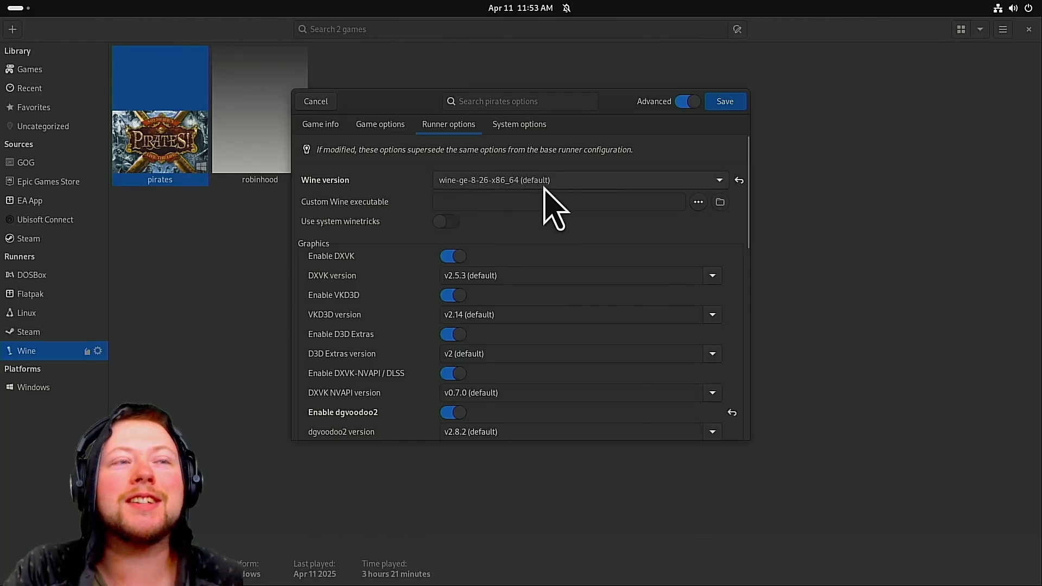
pyautogui.moveTo(539, 313)
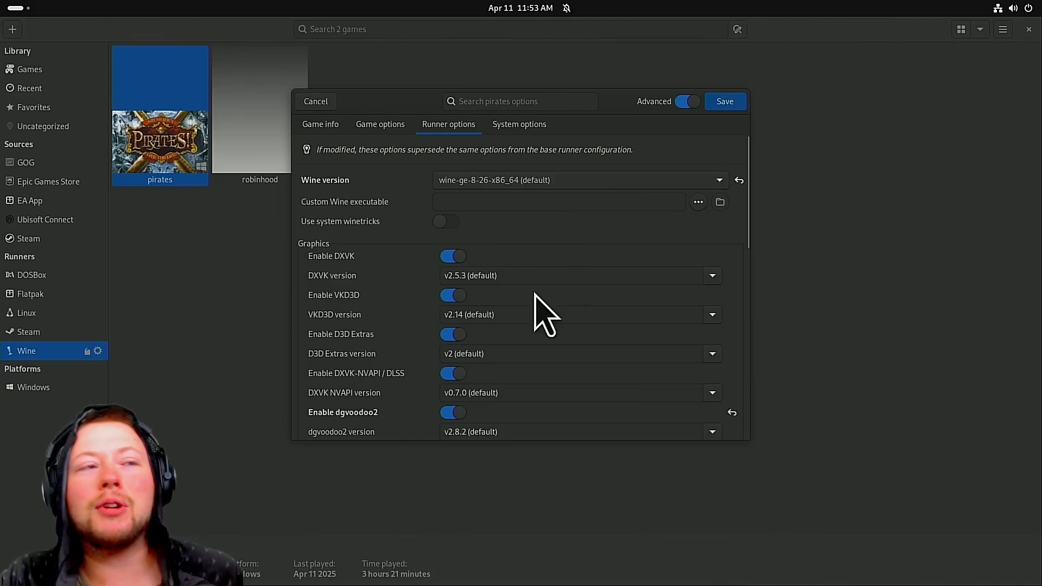
# Step: Scroll the runner options to the Esync and Fsync toggles and confirm they stay off
pyautogui.scroll(-3)
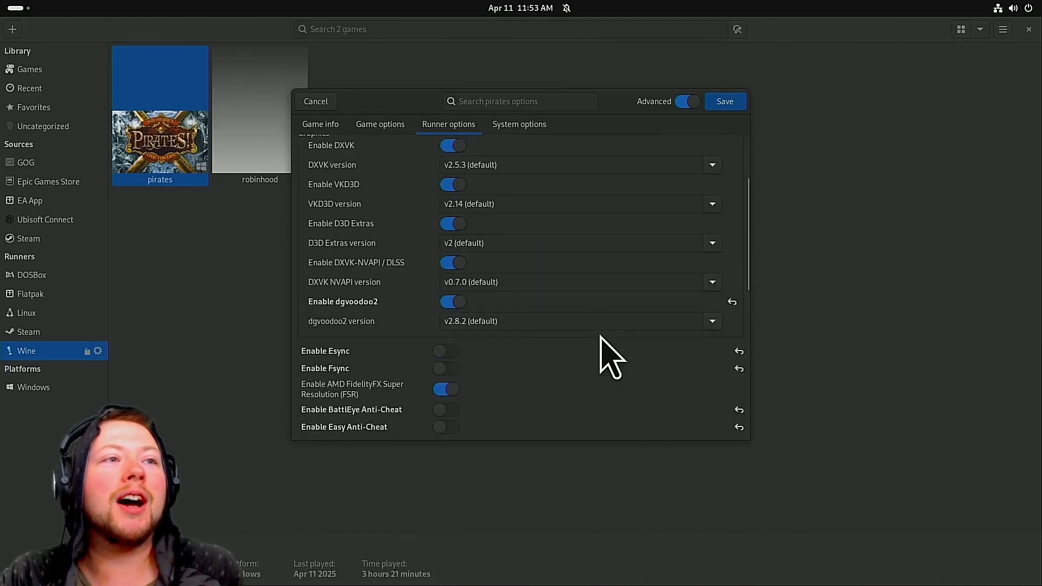
pyautogui.scroll(-3)
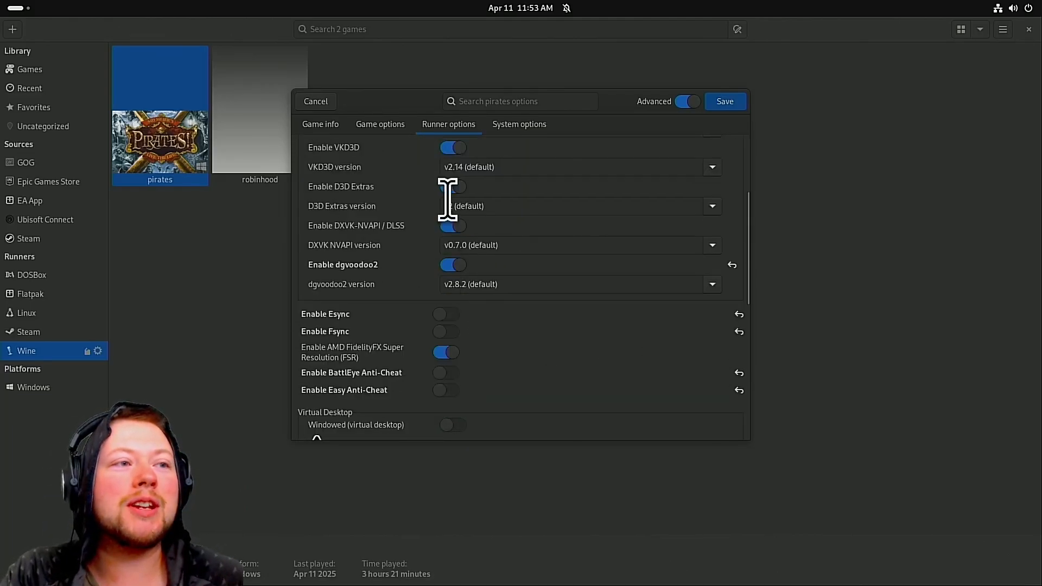
pyautogui.click(451, 187)
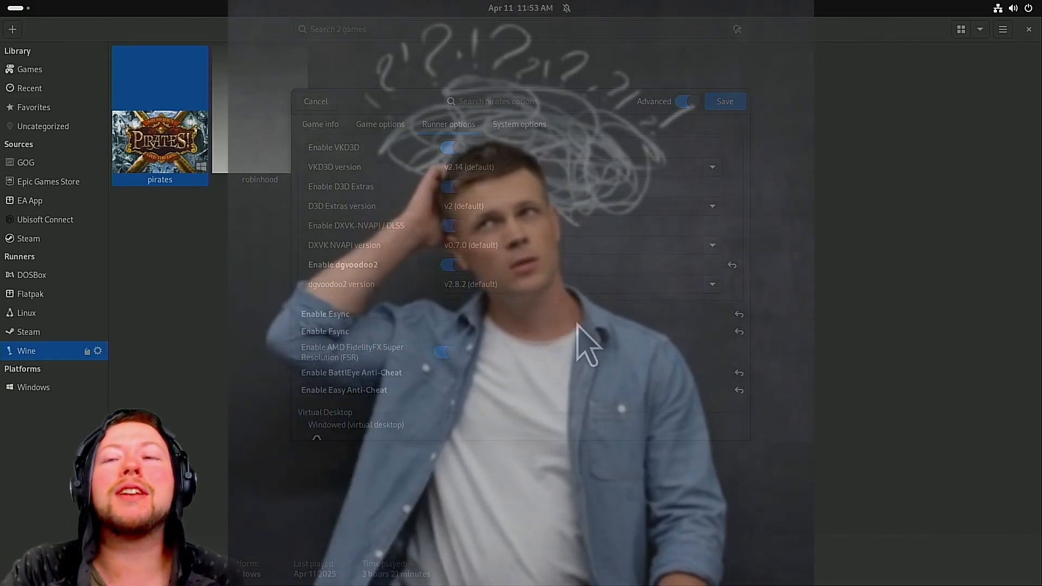
pyautogui.moveTo(550, 366)
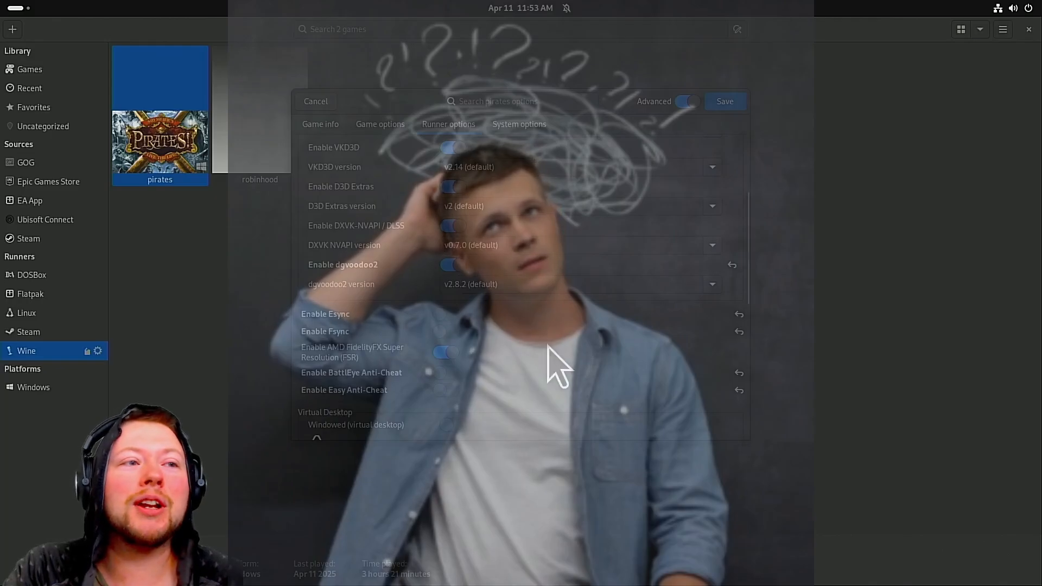
pyautogui.moveTo(545, 375)
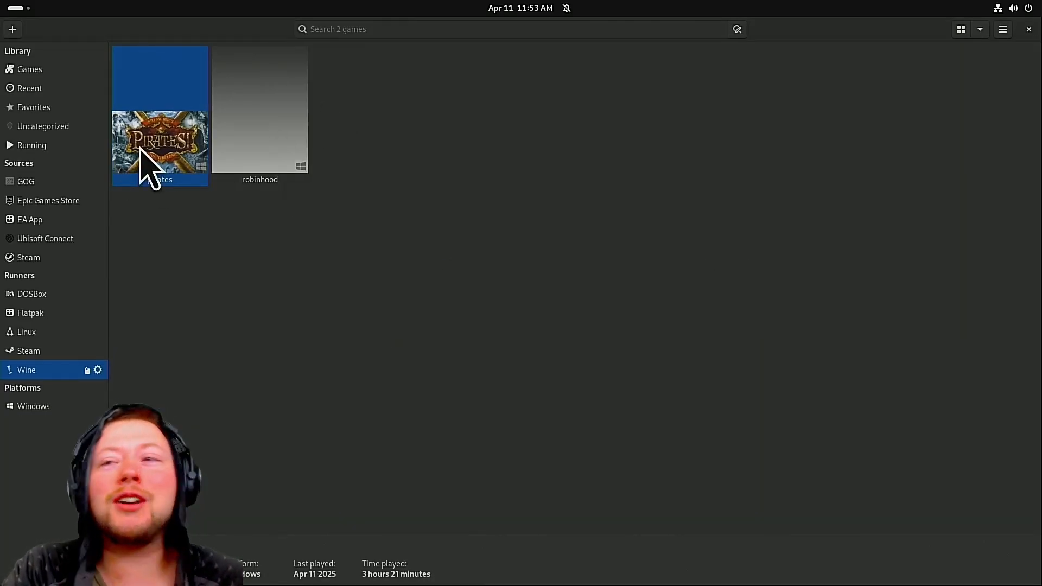
# Step: Launch pirates from the library and wait for the Sid Meier's Pirates! title screen
pyautogui.doubleClick(159, 143)
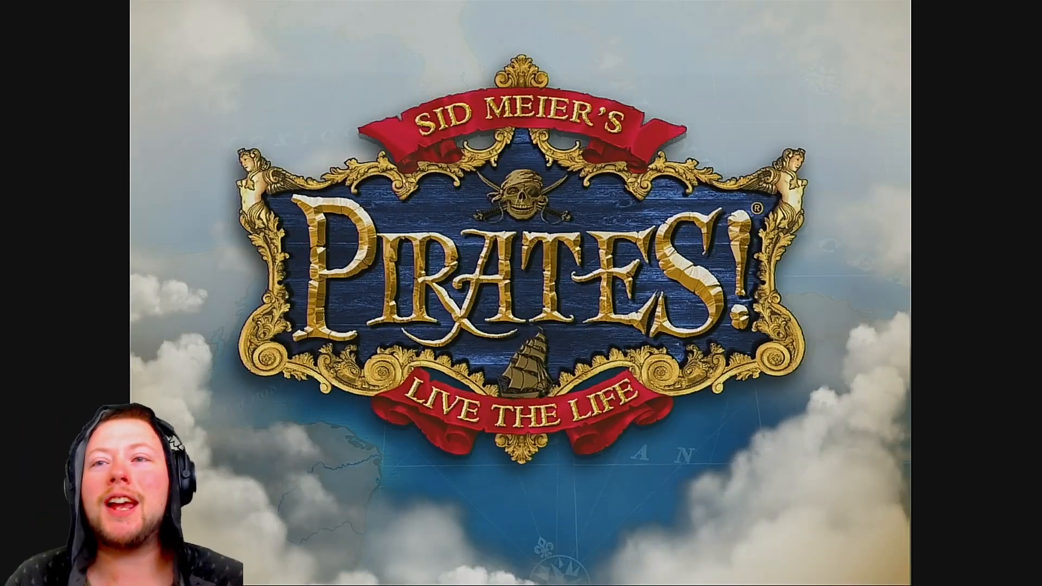
pyautogui.moveTo(300, 200)
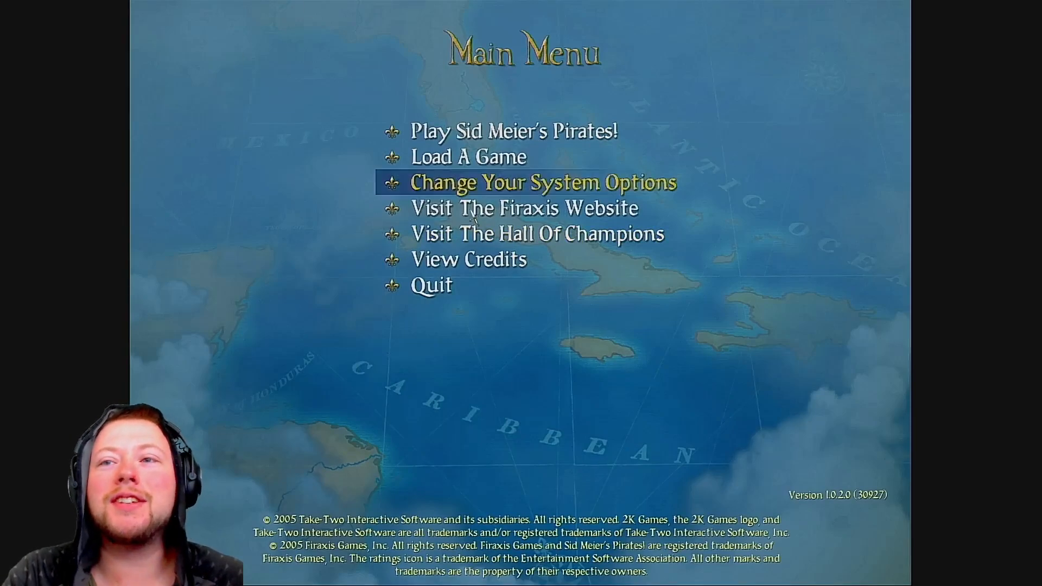
pyautogui.moveTo(450, 381)
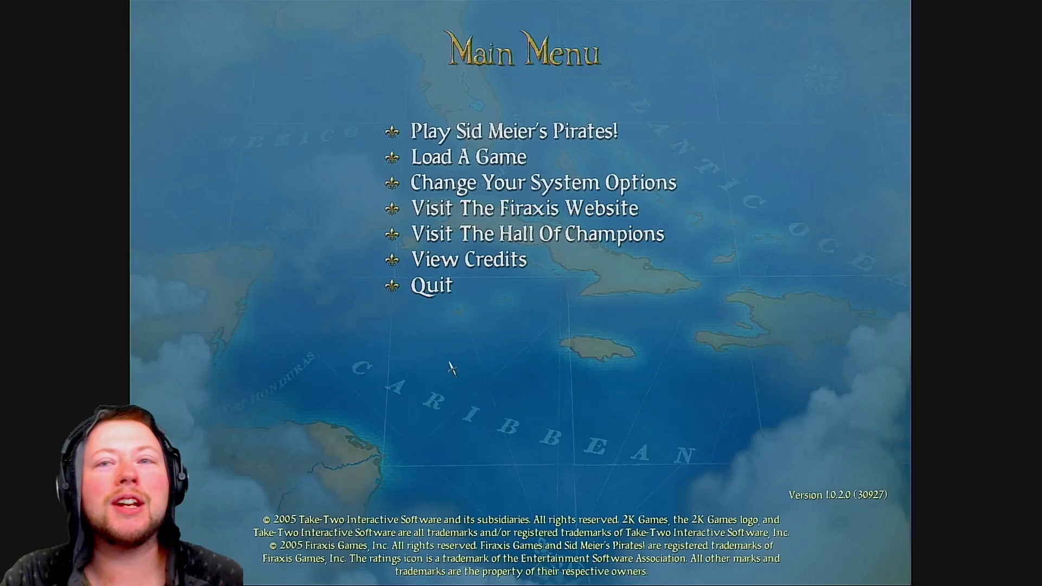
pyautogui.moveTo(365, 381)
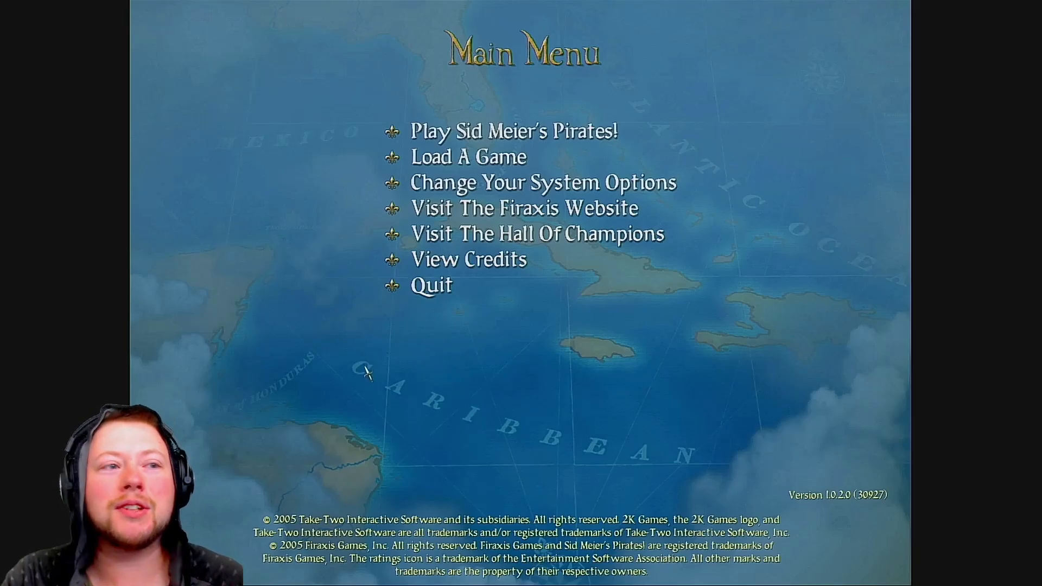
pyautogui.moveTo(430, 284)
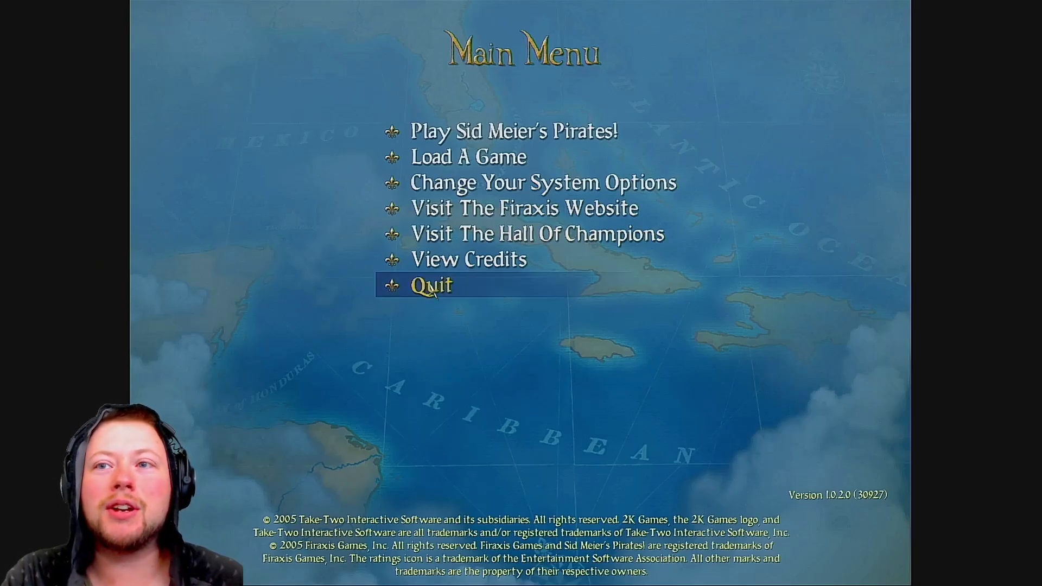
pyautogui.moveTo(484, 378)
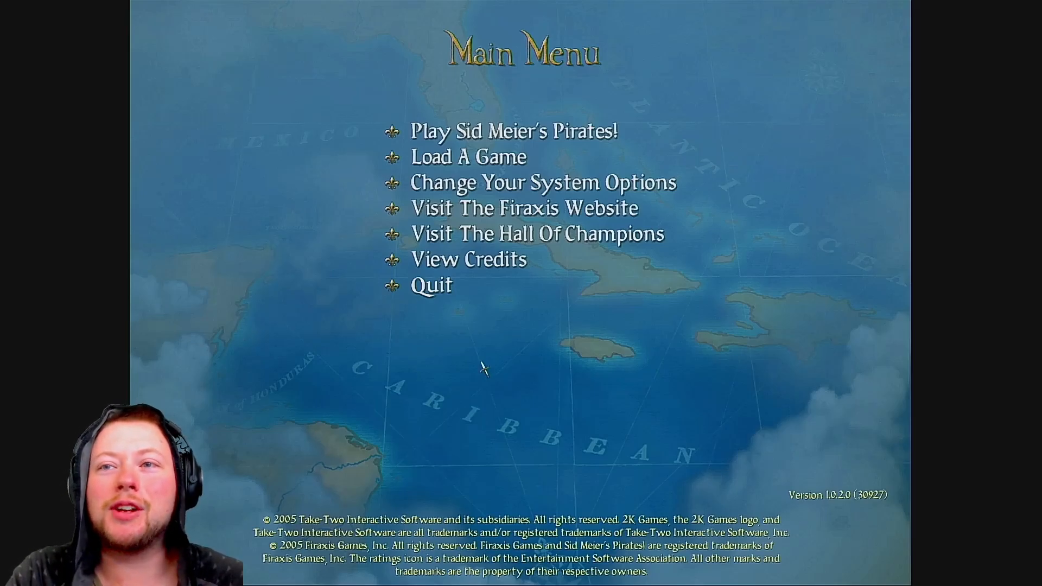
pyautogui.moveTo(483, 314)
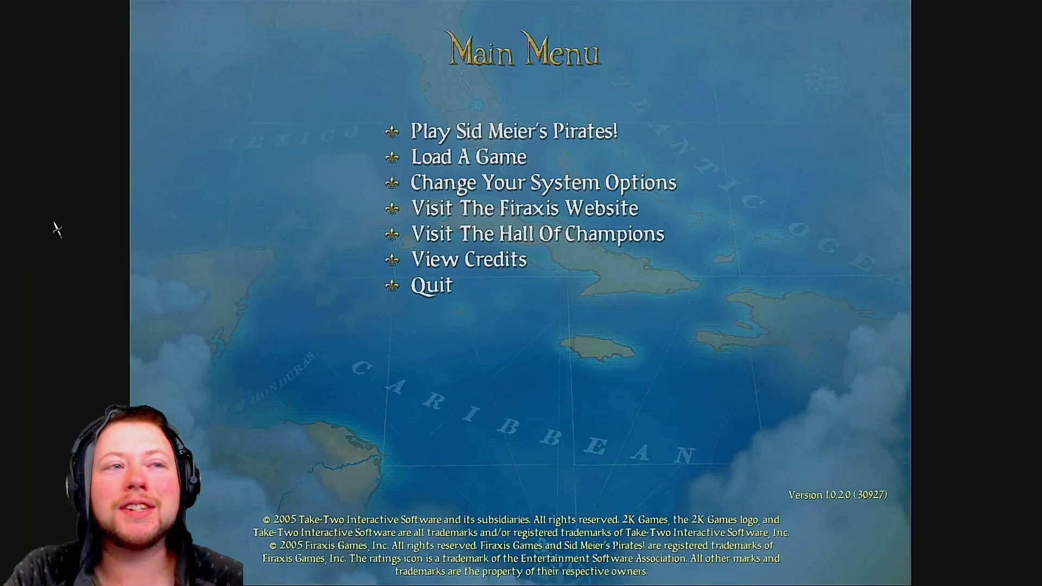
pyautogui.moveTo(482, 186)
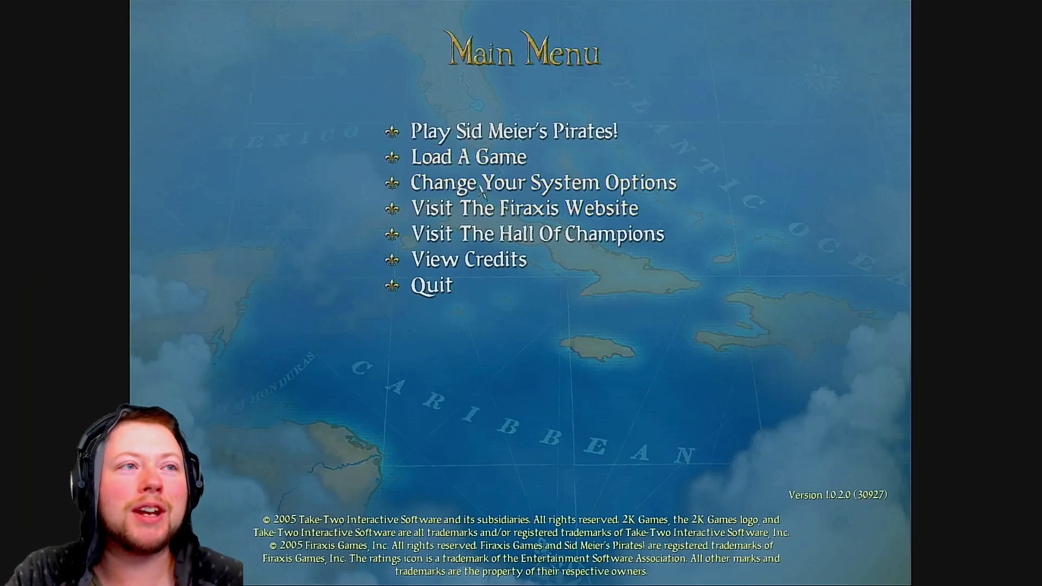
# Step: Choose Load A Game and answer Wait on the 'pirates!.exe is not responding' dialog
pyautogui.click(465, 157)
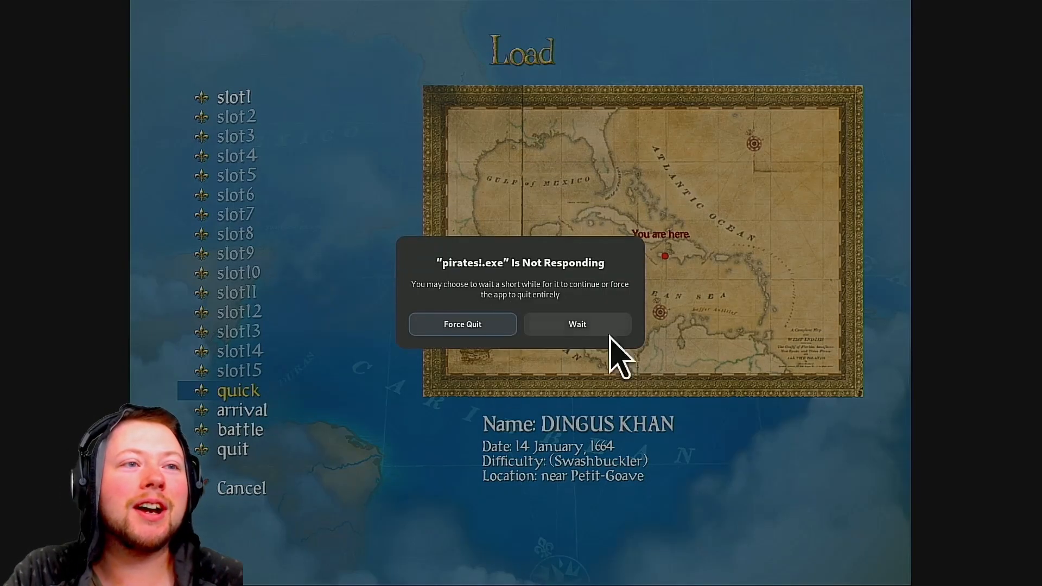
pyautogui.click(578, 324)
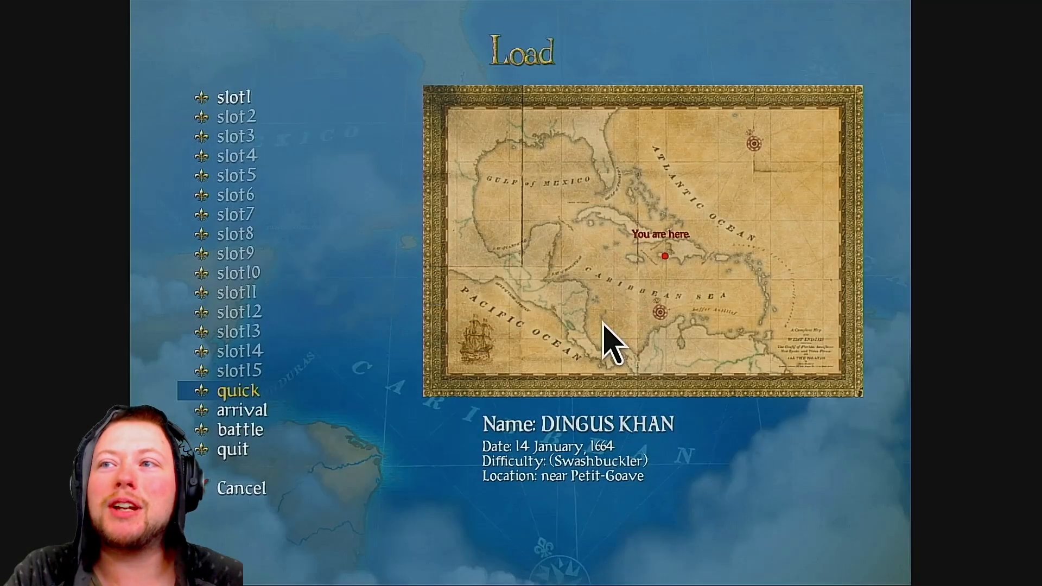
pyautogui.click(239, 391)
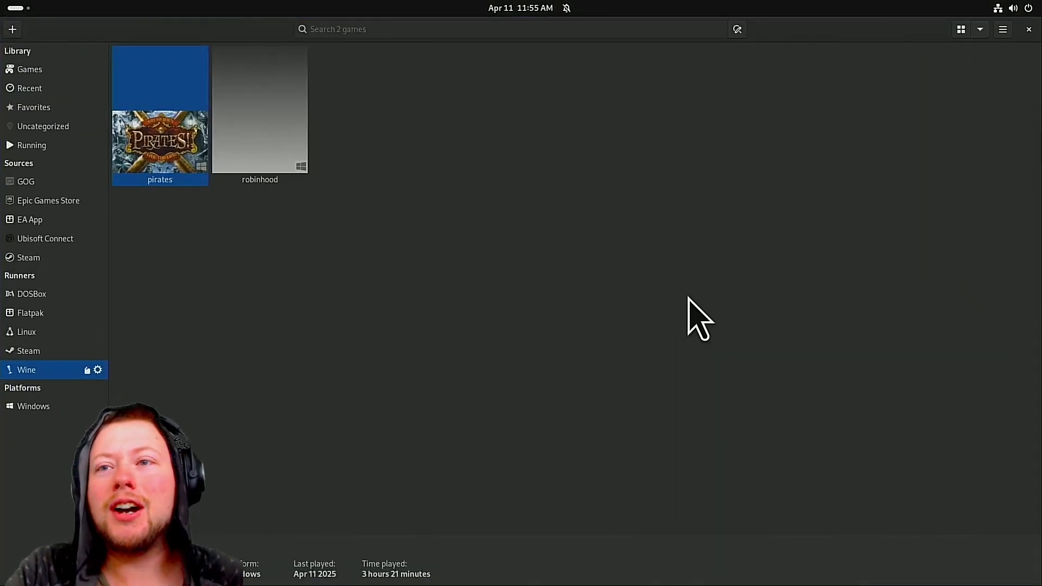
pyautogui.moveTo(228, 350)
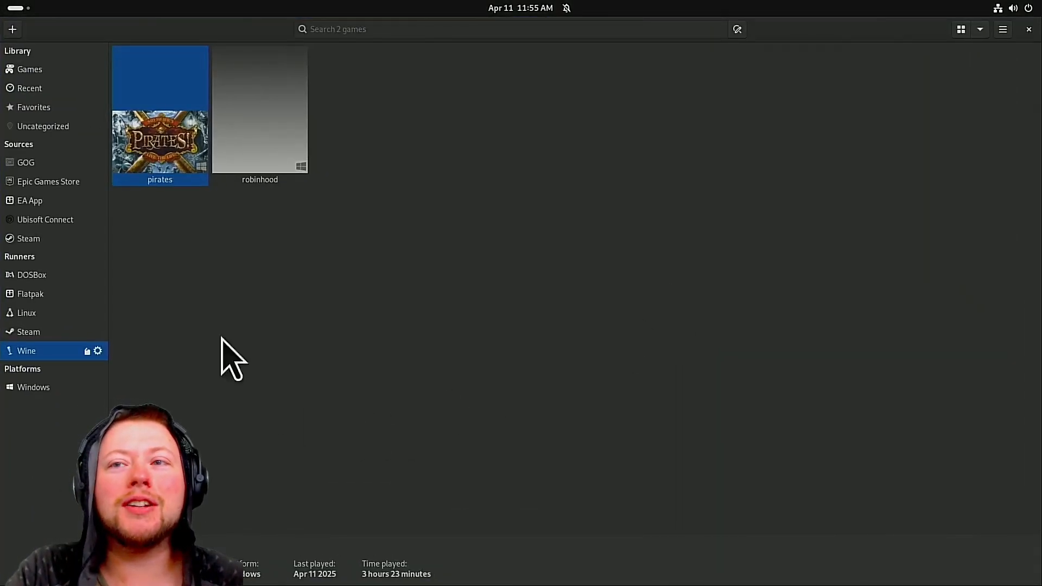
pyautogui.moveTo(220, 185)
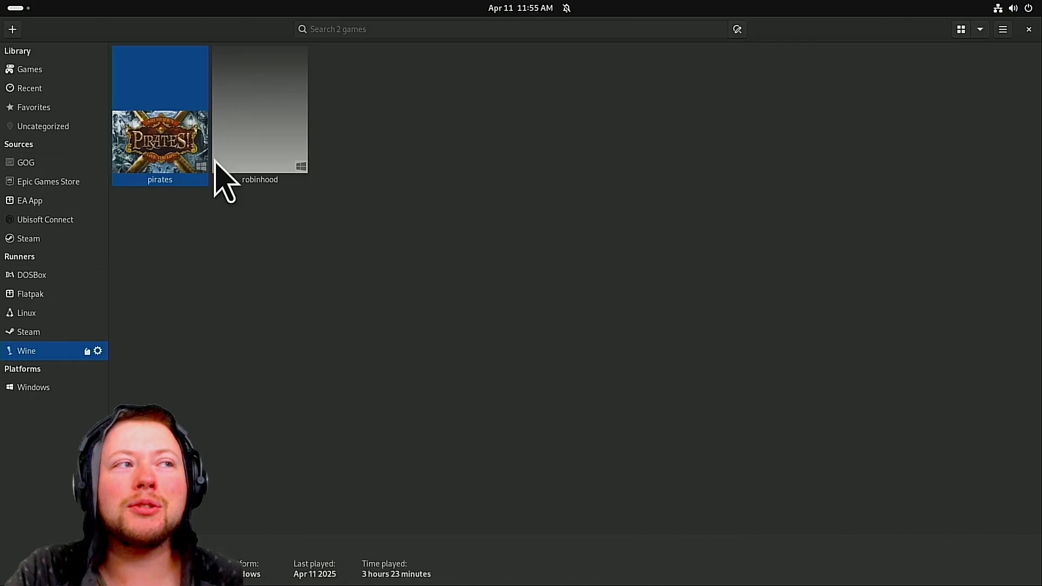
pyautogui.moveTo(277, 372)
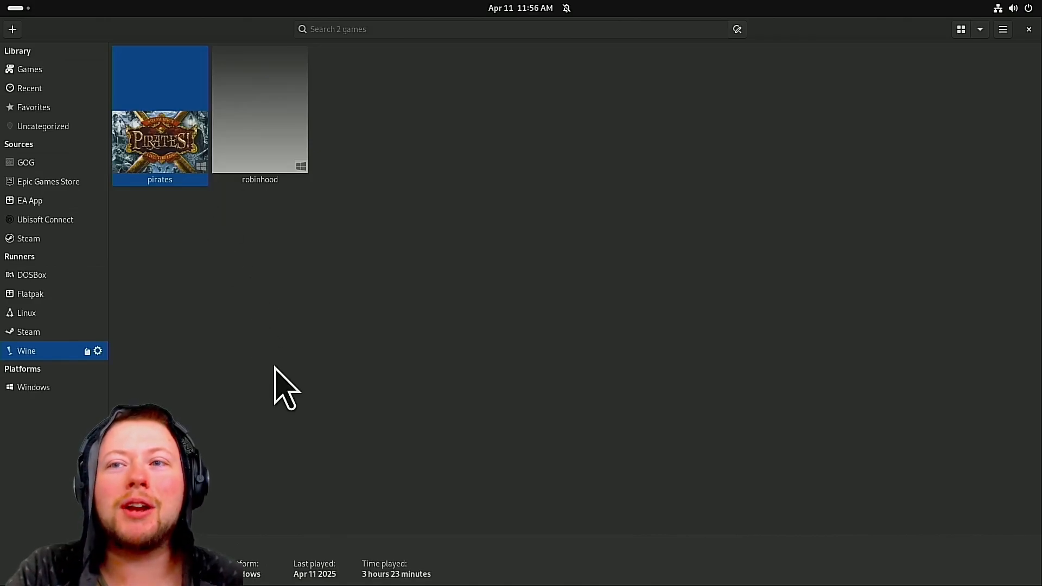